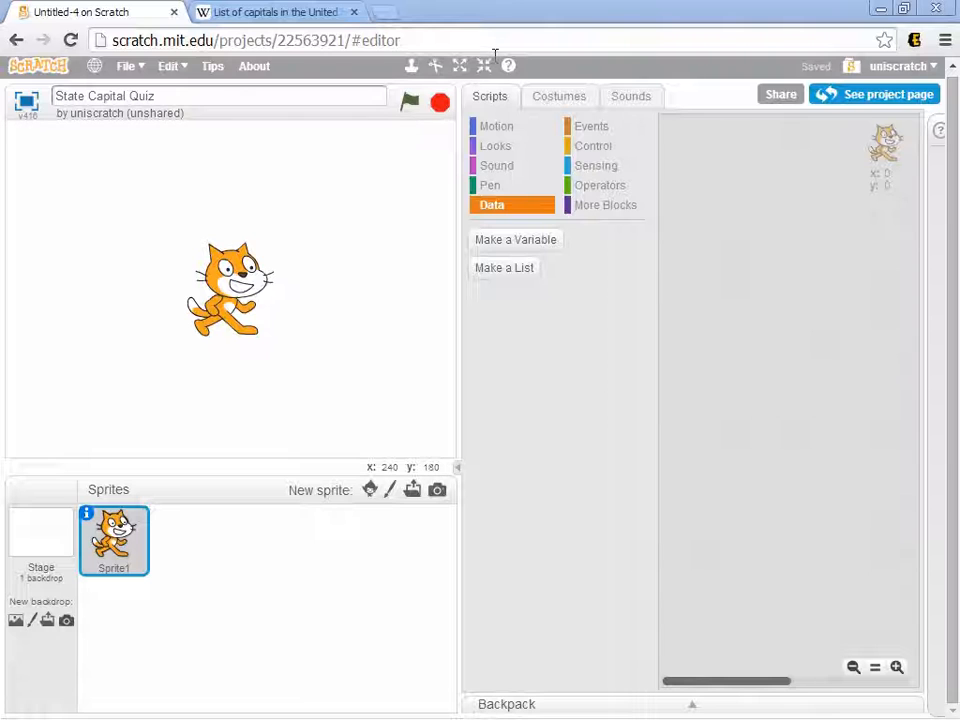
# Check the state capitals reference page, then make global lists named State and Capital.
pyautogui.click(275, 11)
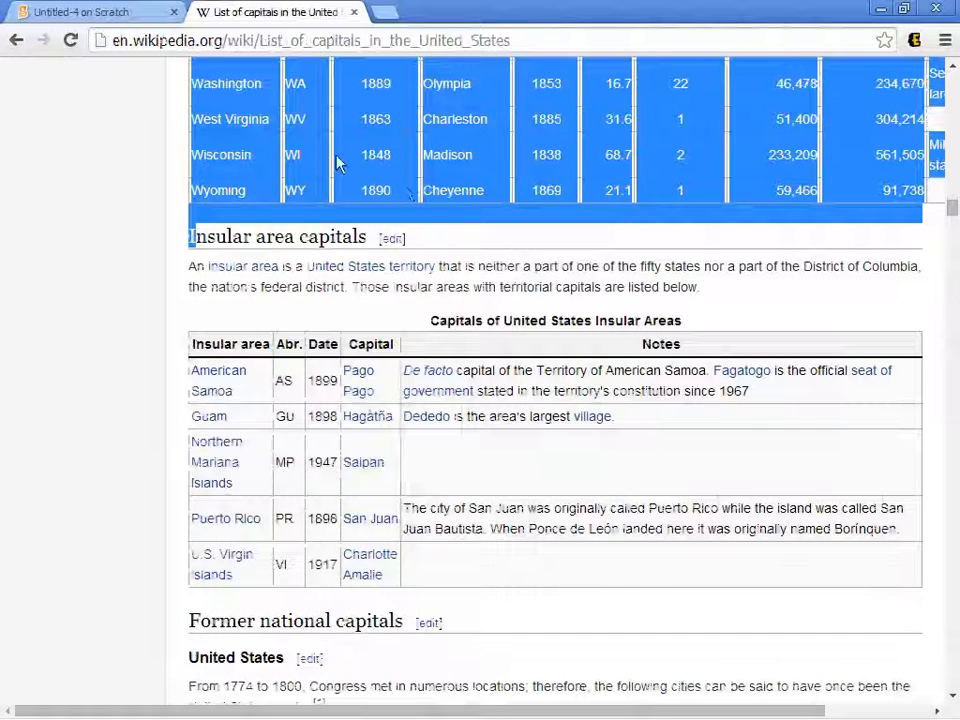
pyautogui.click(90, 11)
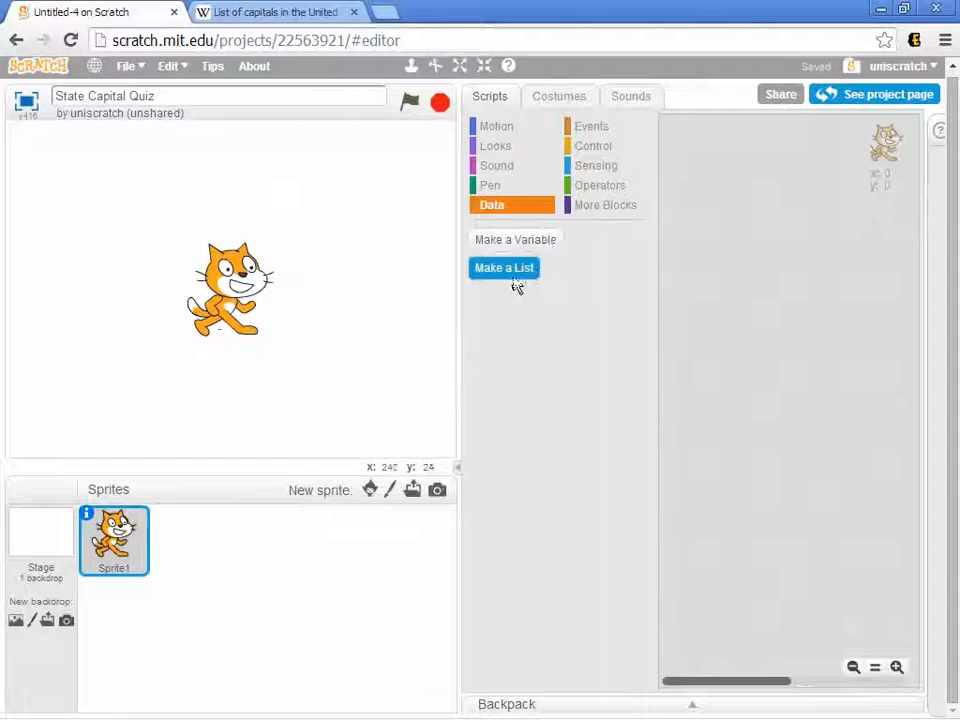
pyautogui.click(504, 267)
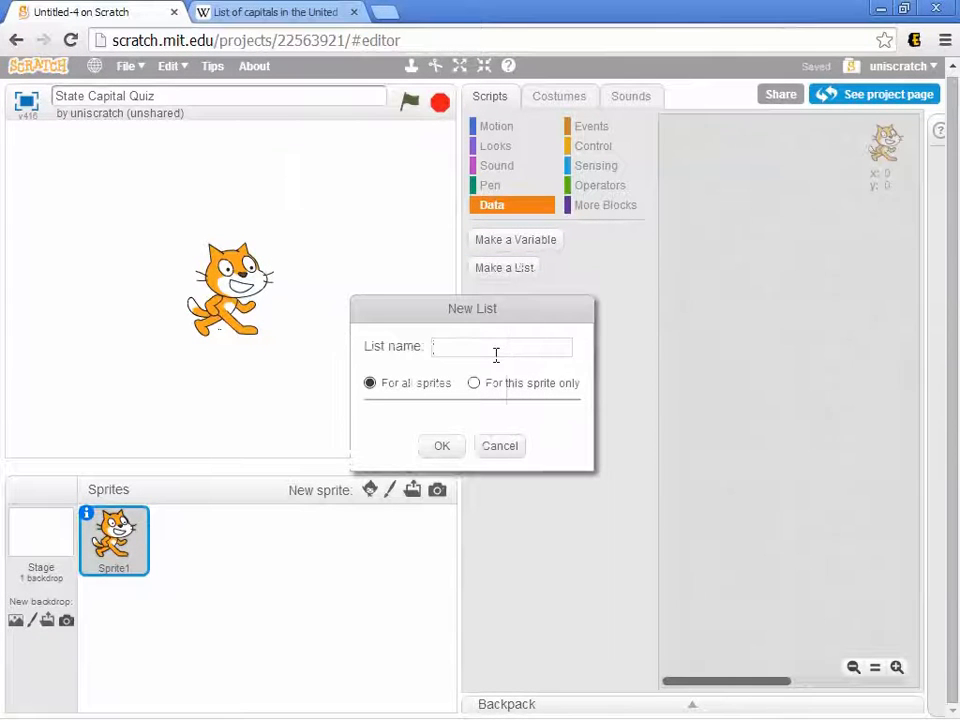
pyautogui.write('State')
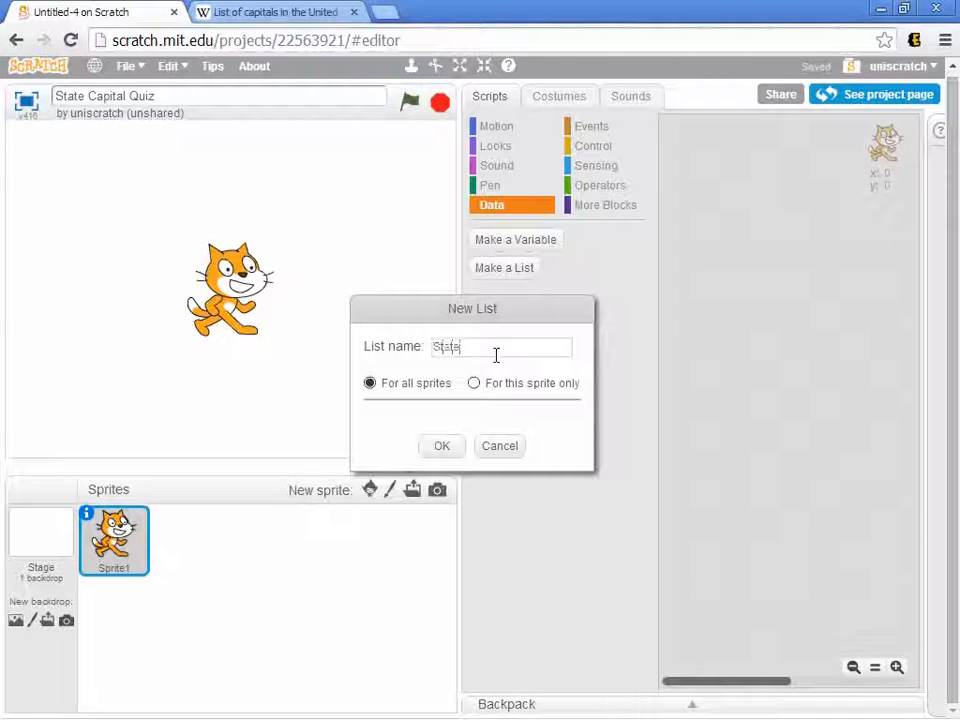
pyautogui.click(441, 445)
pyautogui.write('Capi')
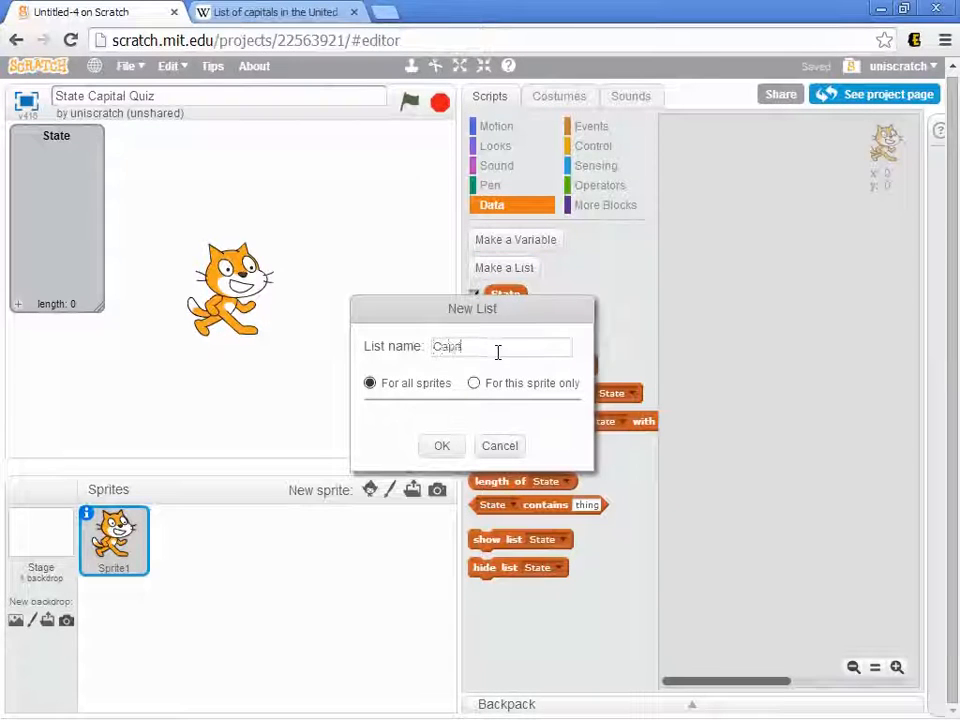
pyautogui.click(441, 445)
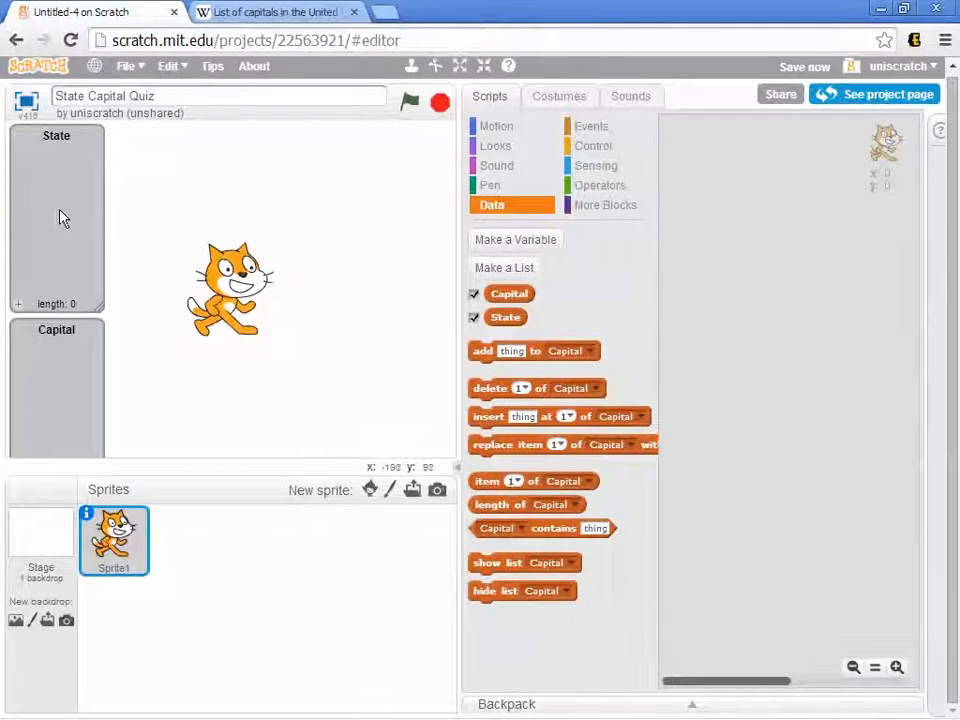
# Import column 1 of the stateCapitals spreadsheet into the State list, giving 50 states.
pyautogui.rightClick(56, 200)
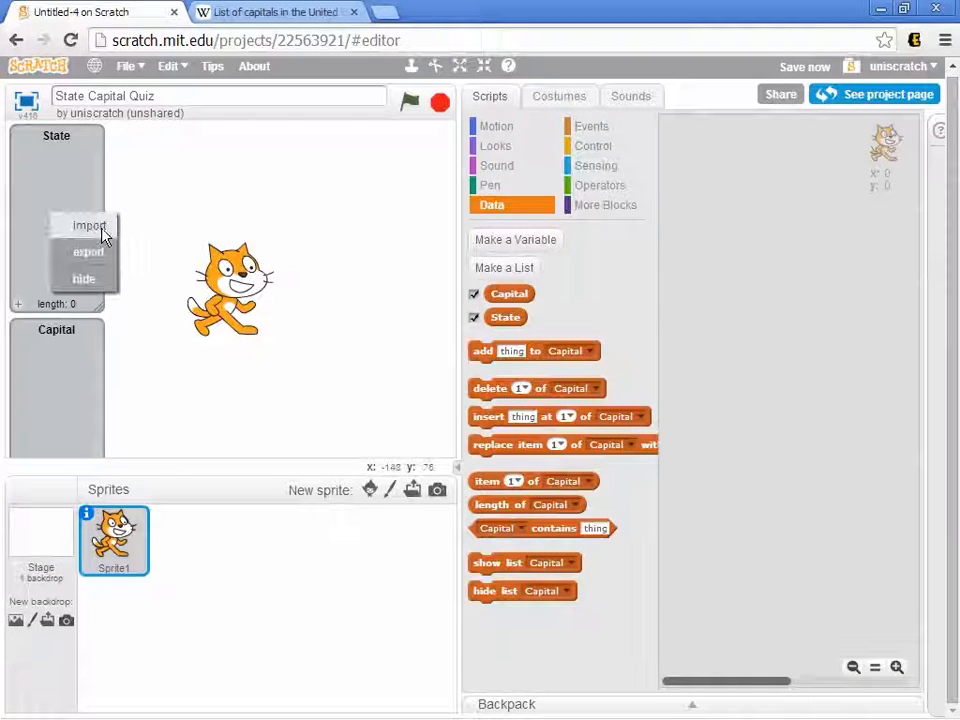
pyautogui.click(90, 225)
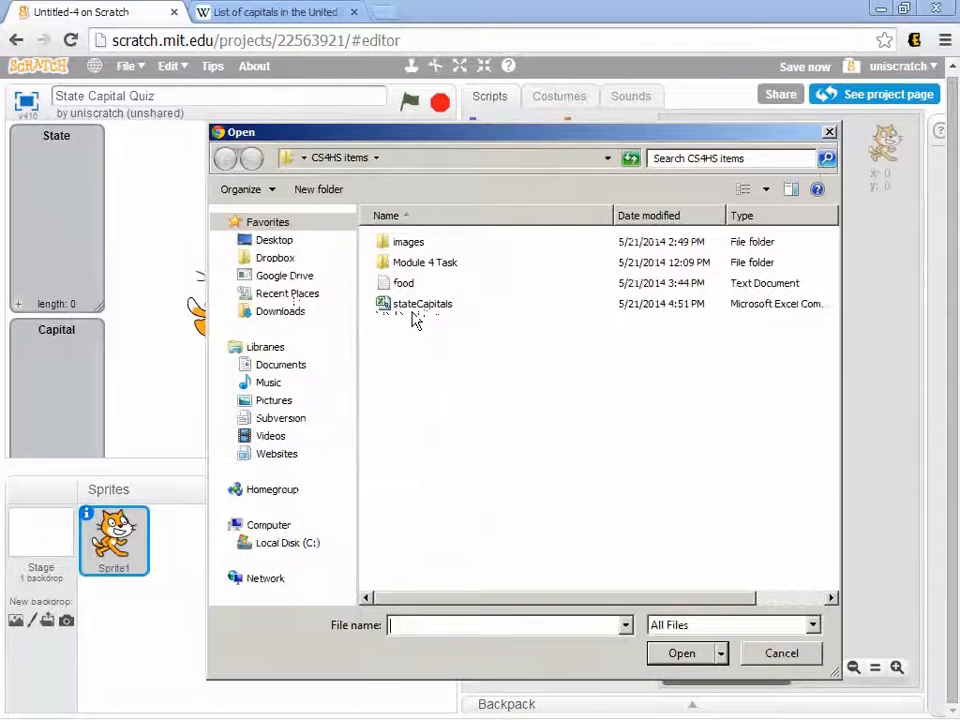
pyautogui.click(421, 303)
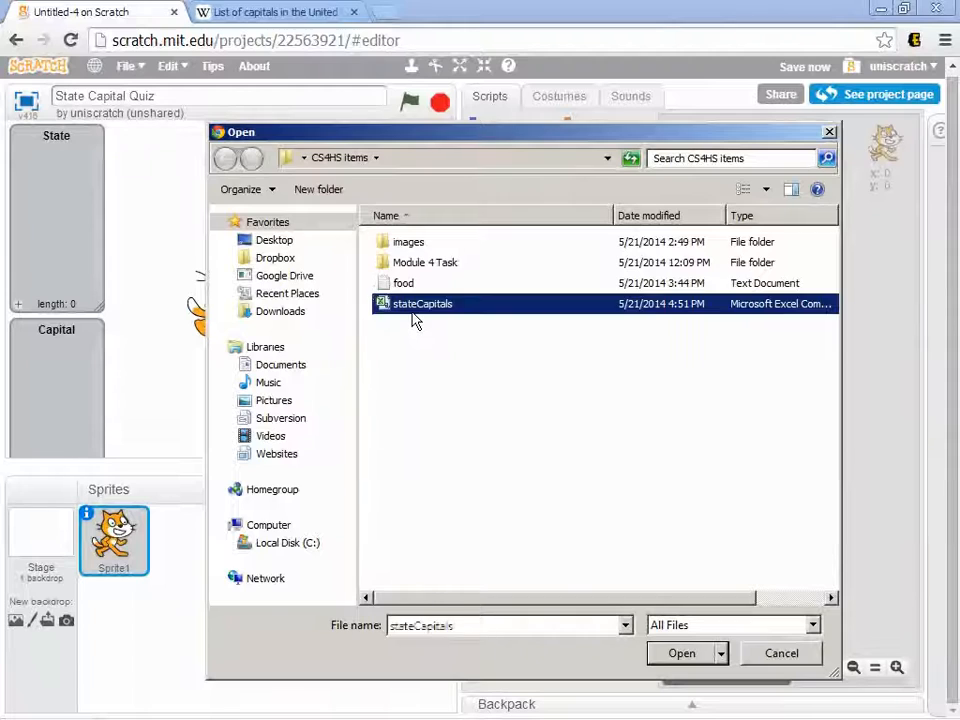
pyautogui.click(681, 653)
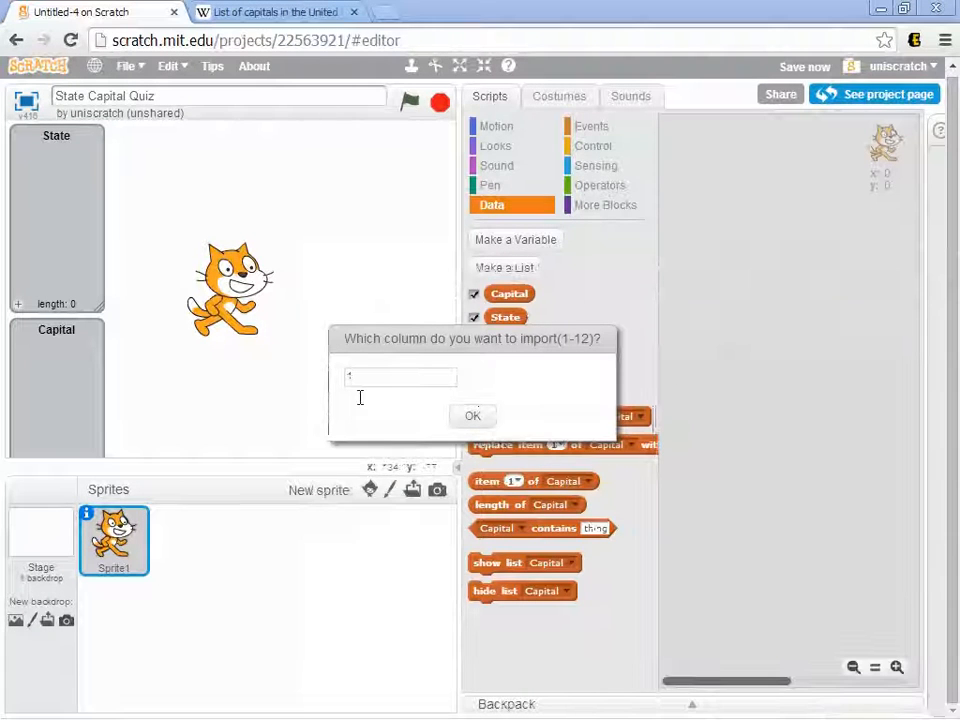
pyautogui.click(472, 415)
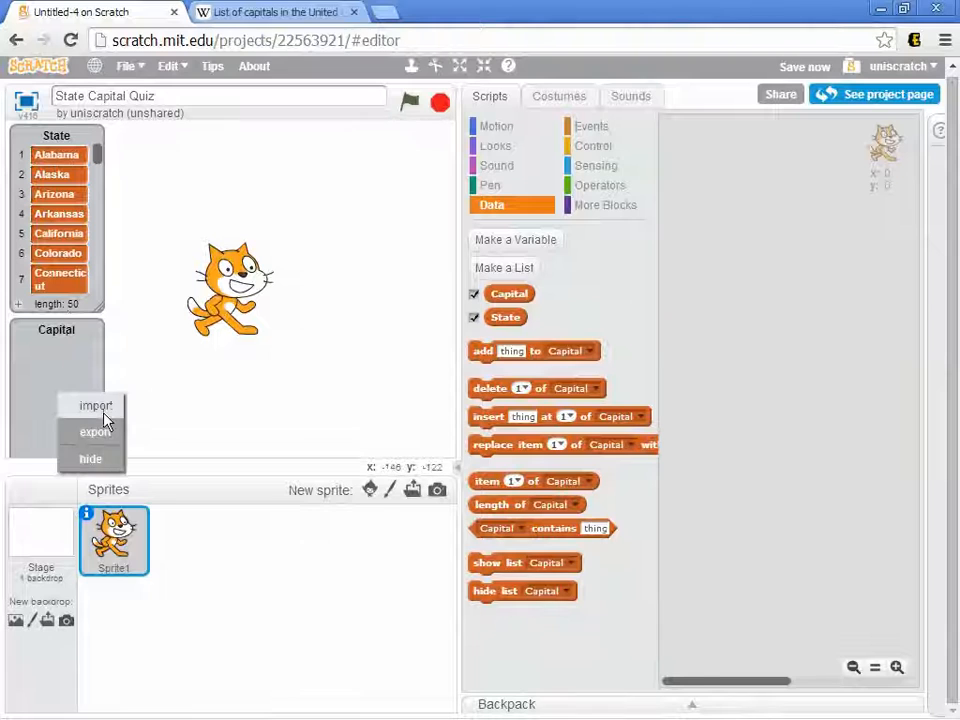
# Import column 4 of stateCapitals into the Capital list, starting with Montgomery, Juneau, Phoenix.
pyautogui.click(95, 405)
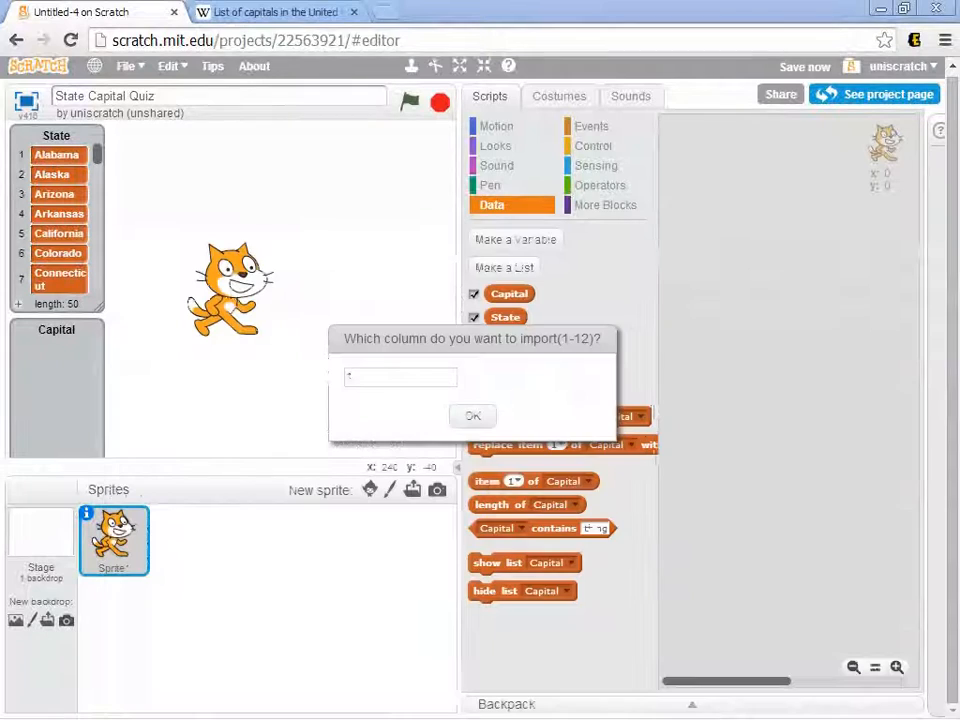
pyautogui.write('1')
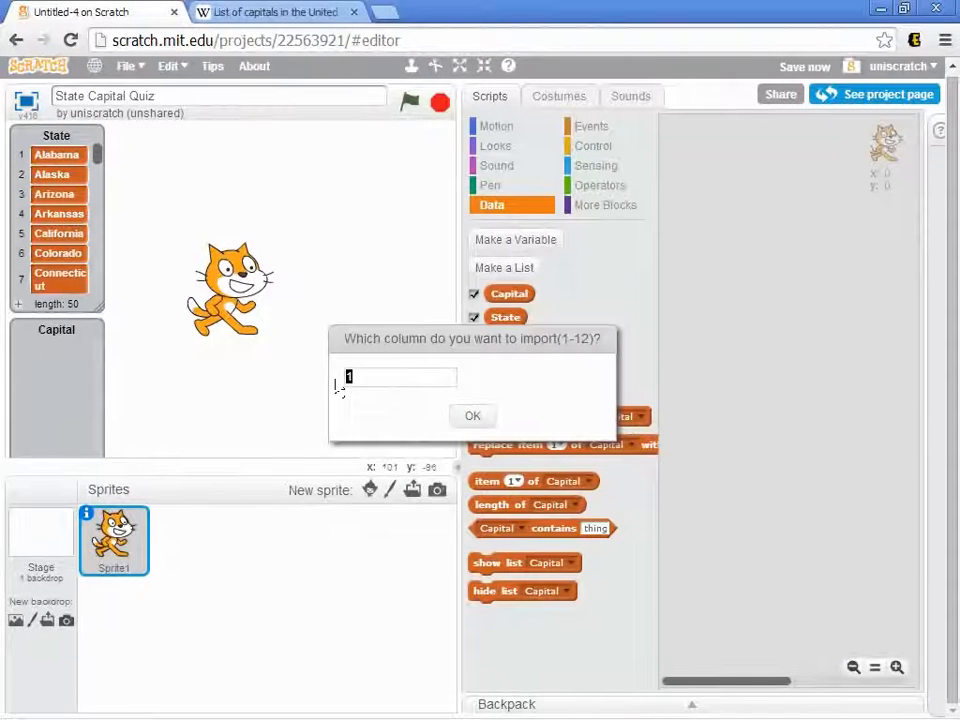
pyautogui.write('4')
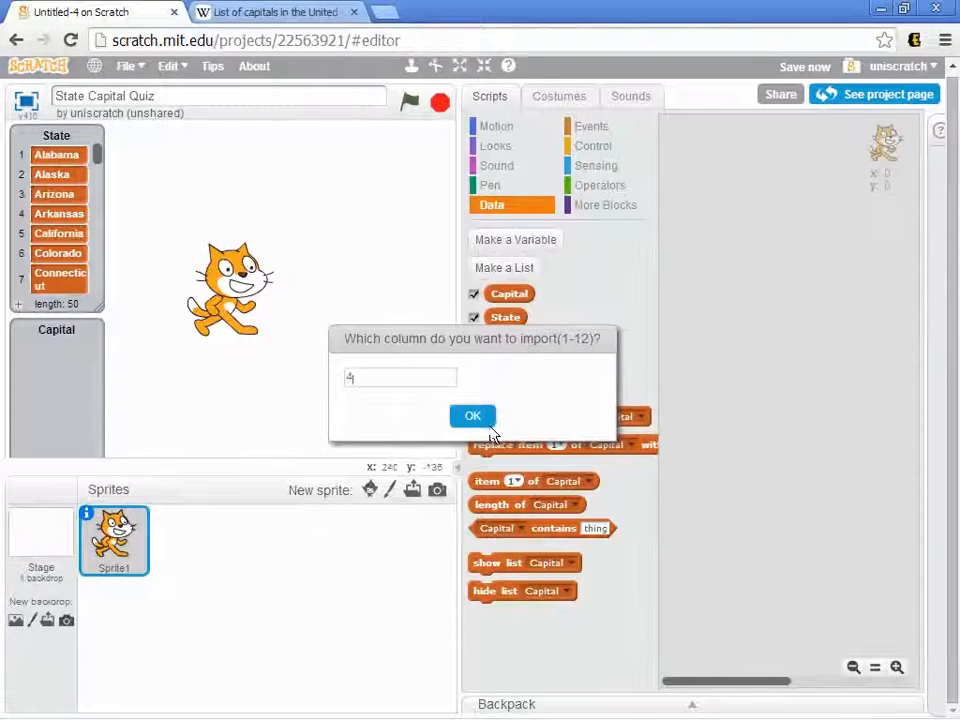
pyautogui.click(472, 416)
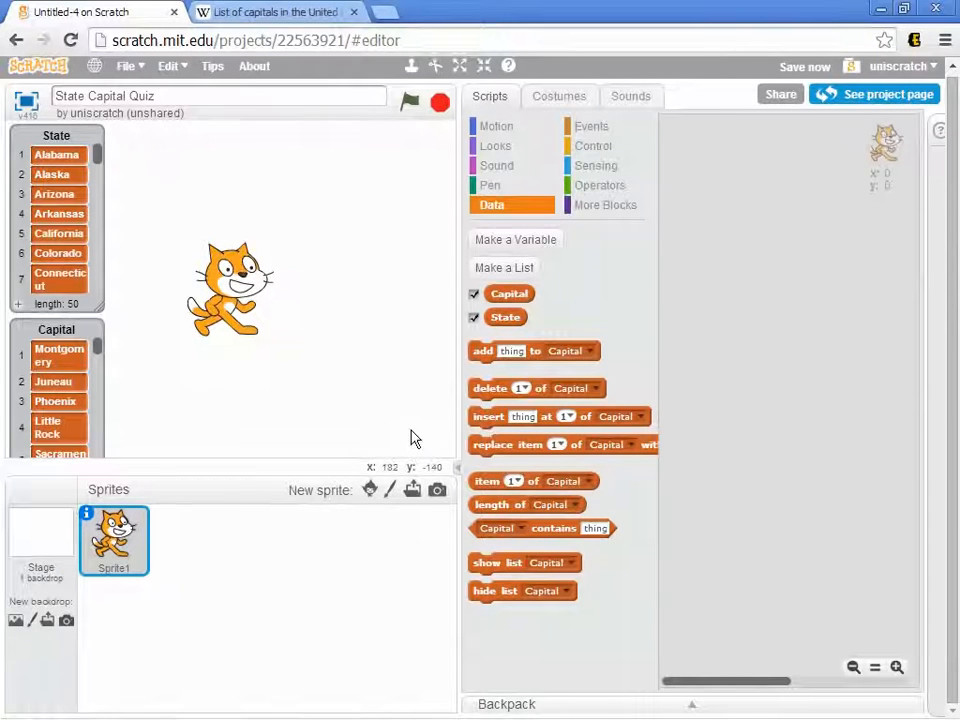
pyautogui.moveTo(133, 424)
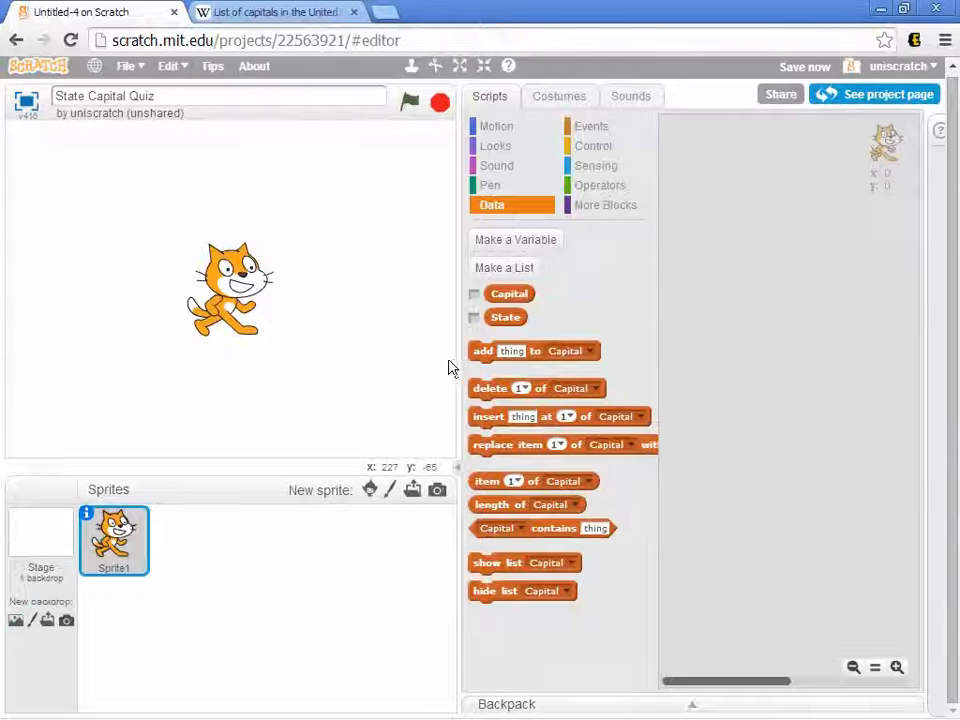
# Build a green-flag script asking 'What is the capital of' joined with a random State item.
pyautogui.click(591, 125)
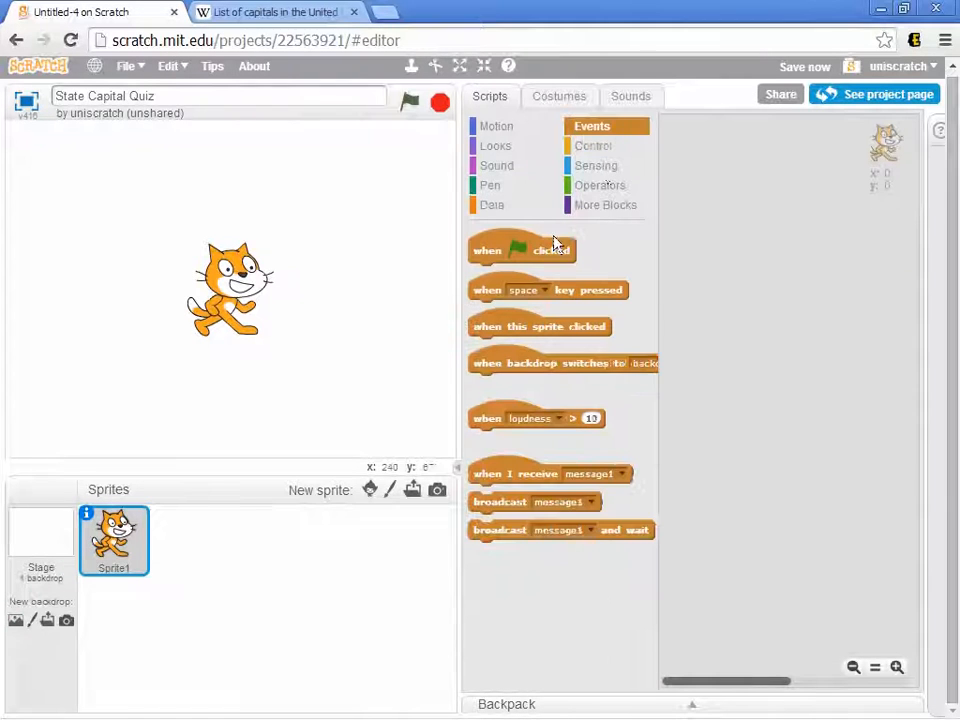
pyautogui.moveTo(522, 249); pyautogui.dragTo(738, 214)
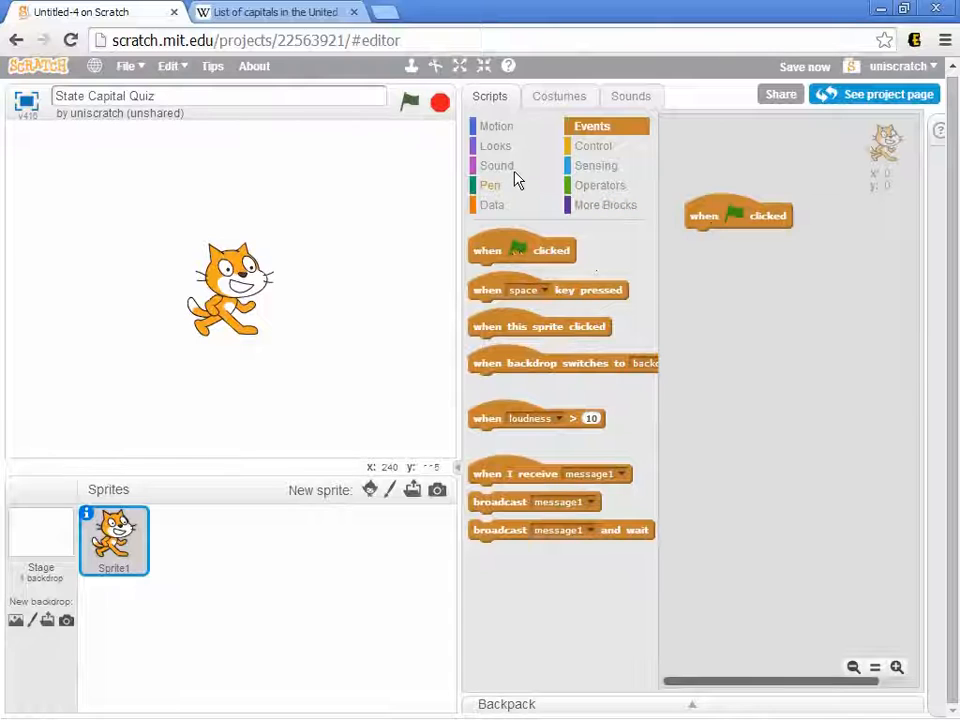
pyautogui.click(596, 165)
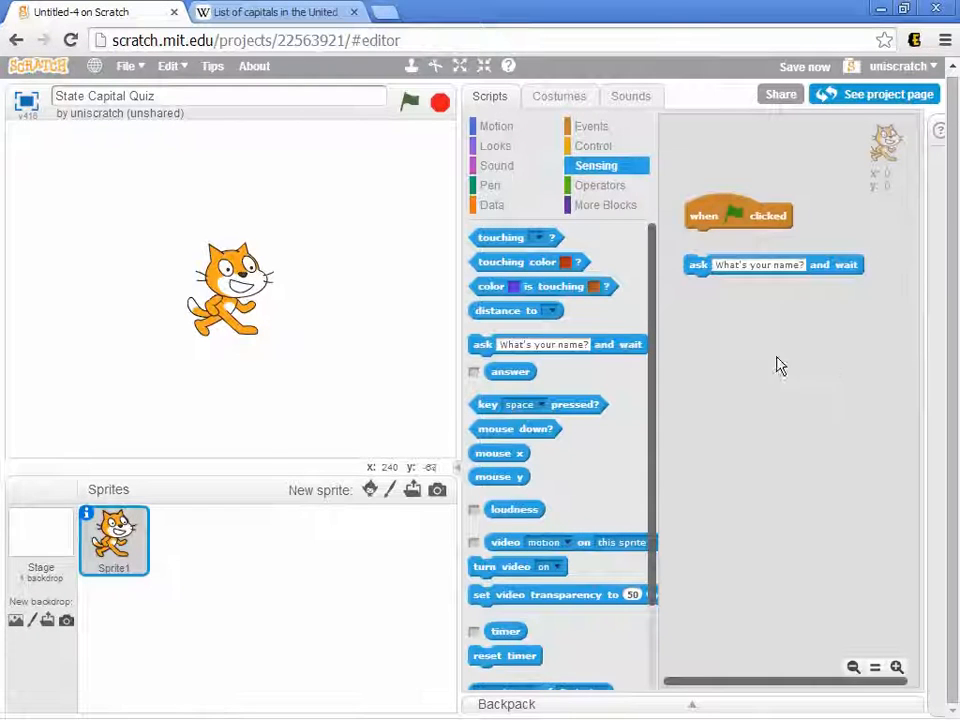
pyautogui.click(491, 204)
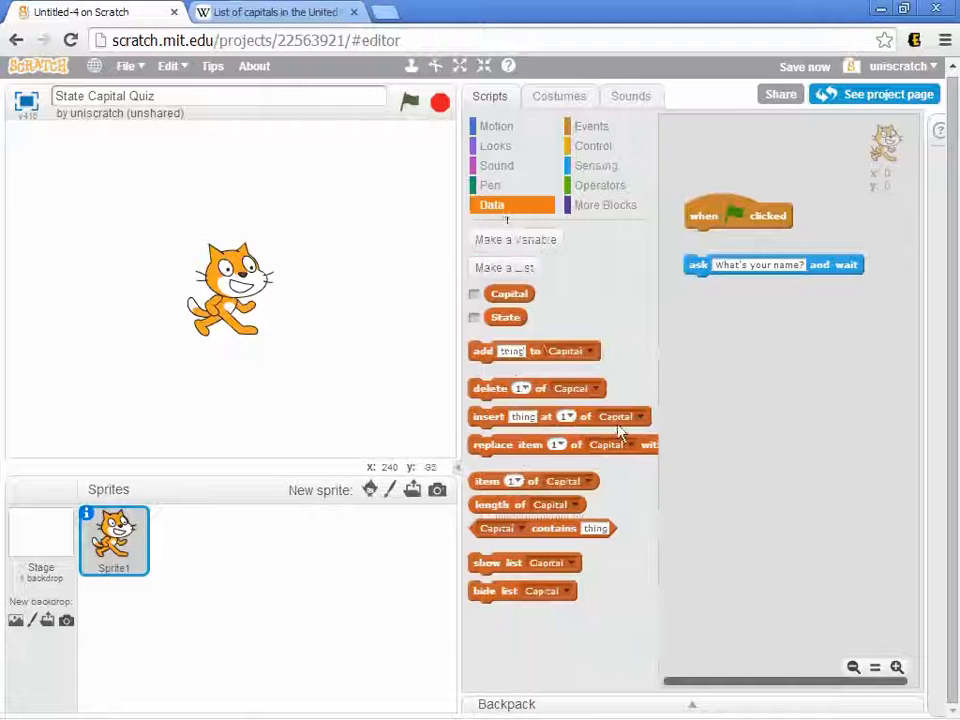
pyautogui.moveTo(533, 481); pyautogui.dragTo(780, 415)
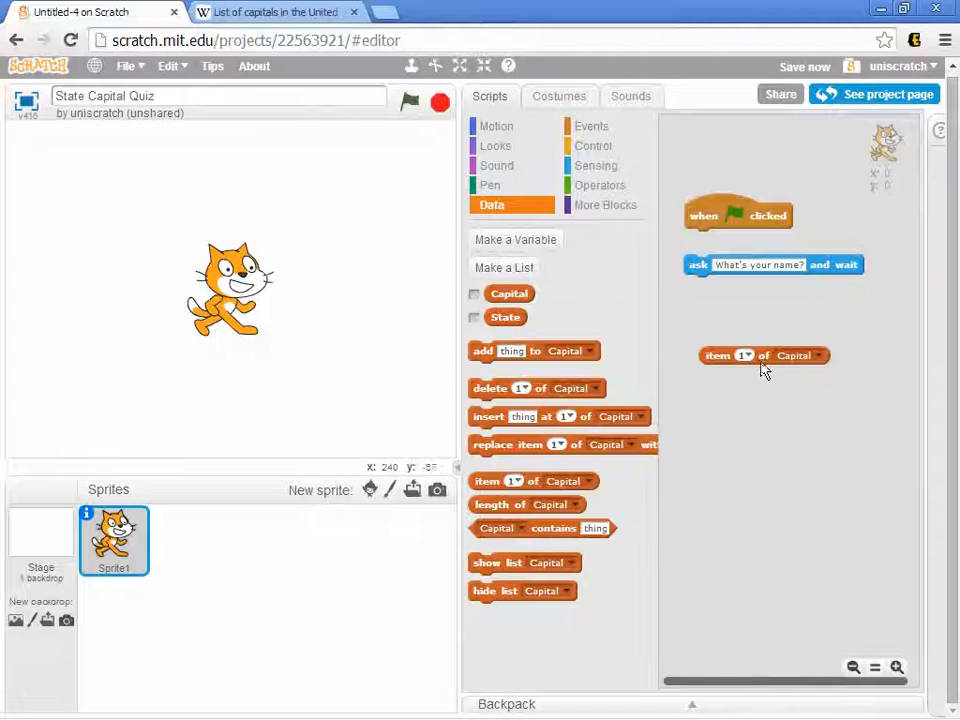
pyautogui.click(744, 355)
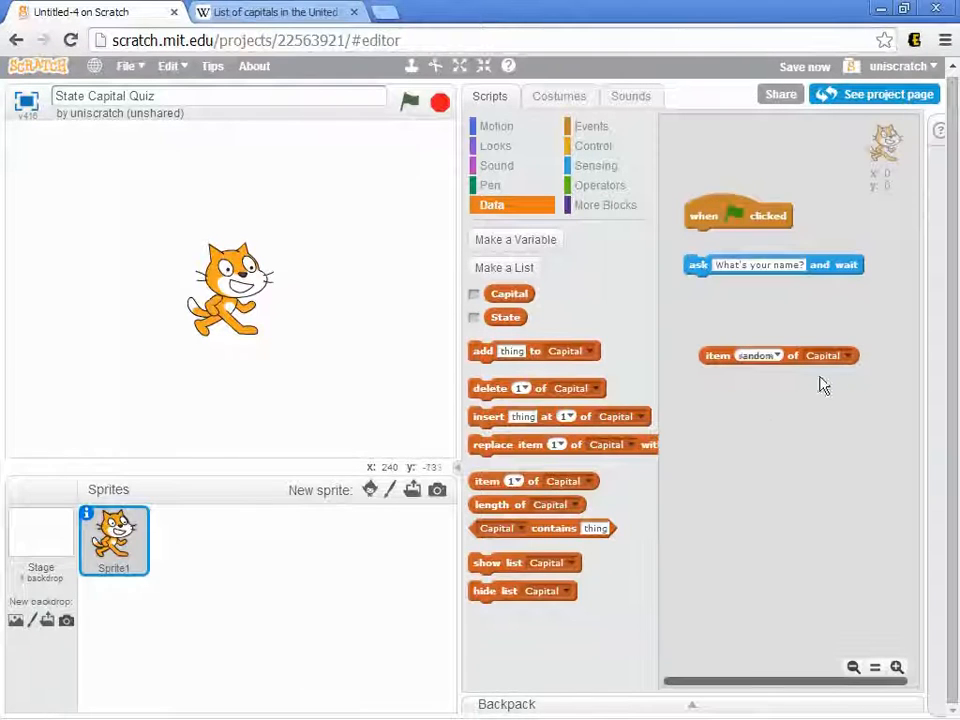
pyautogui.click(823, 355)
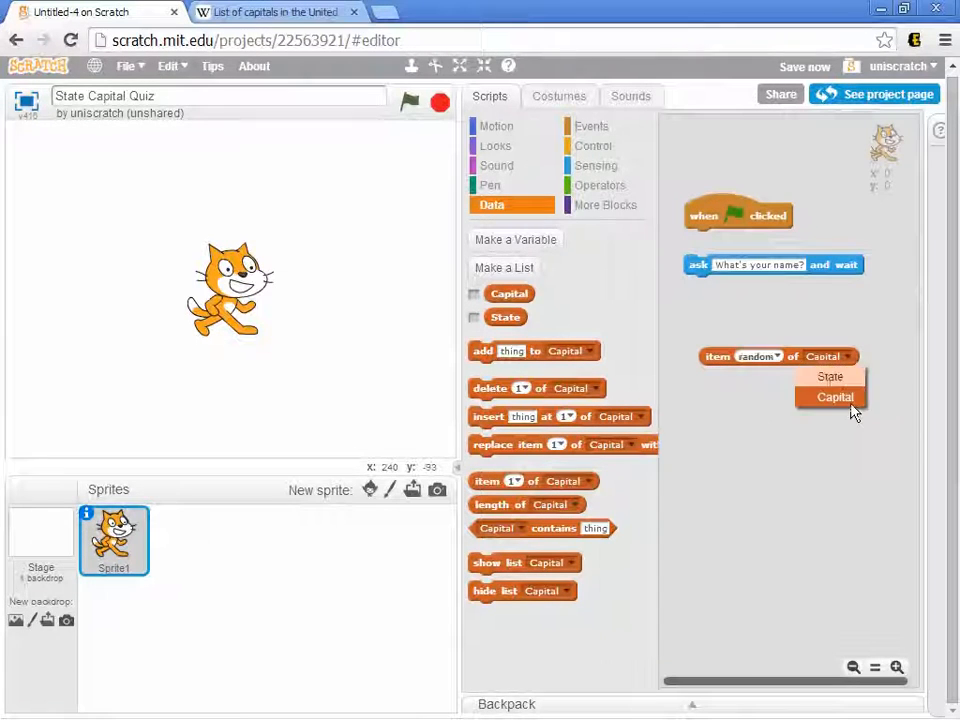
pyautogui.click(830, 376)
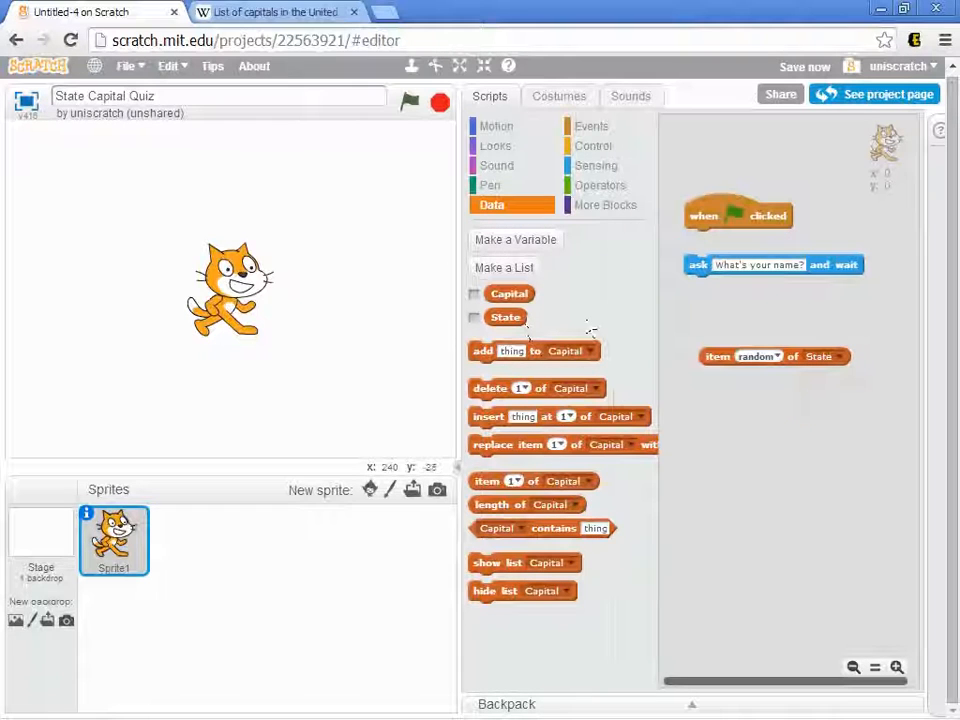
pyautogui.click(601, 185)
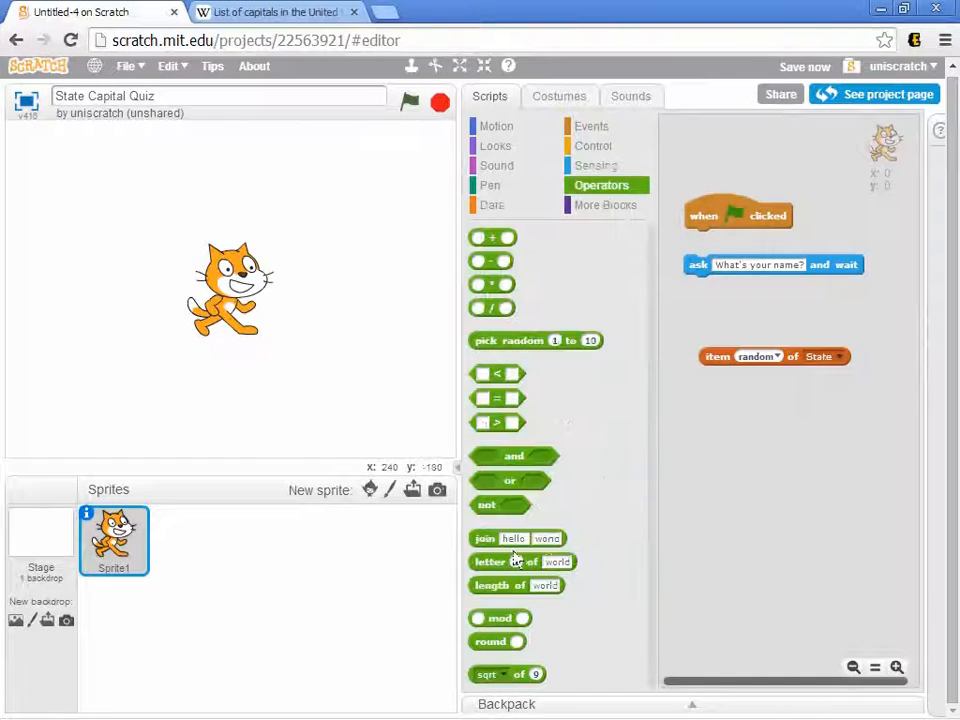
pyautogui.moveTo(517, 538); pyautogui.dragTo(732, 450)
pyautogui.write('What is the capital of')
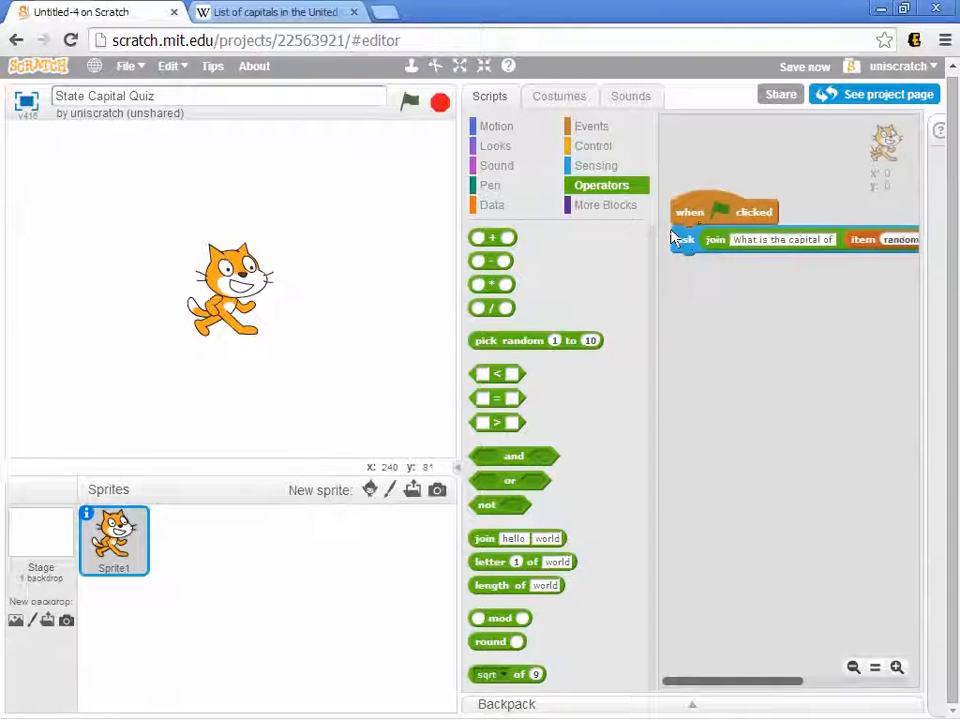
# Run the quiz twice, getting questions about Pennsylvania and then Delaware.
pyautogui.click(409, 102)
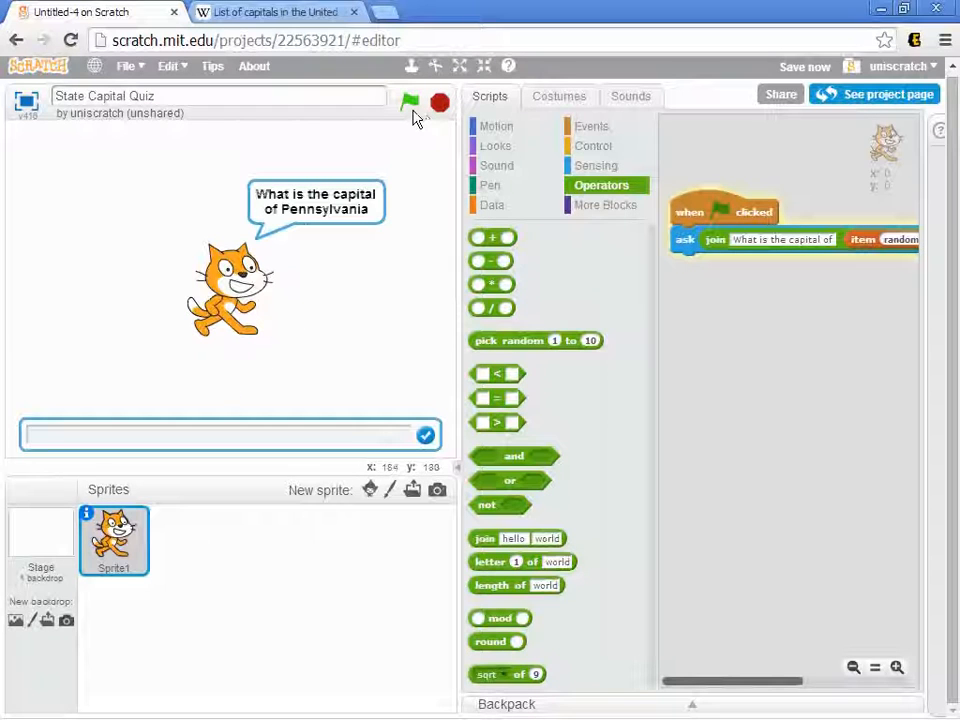
pyautogui.click(408, 102)
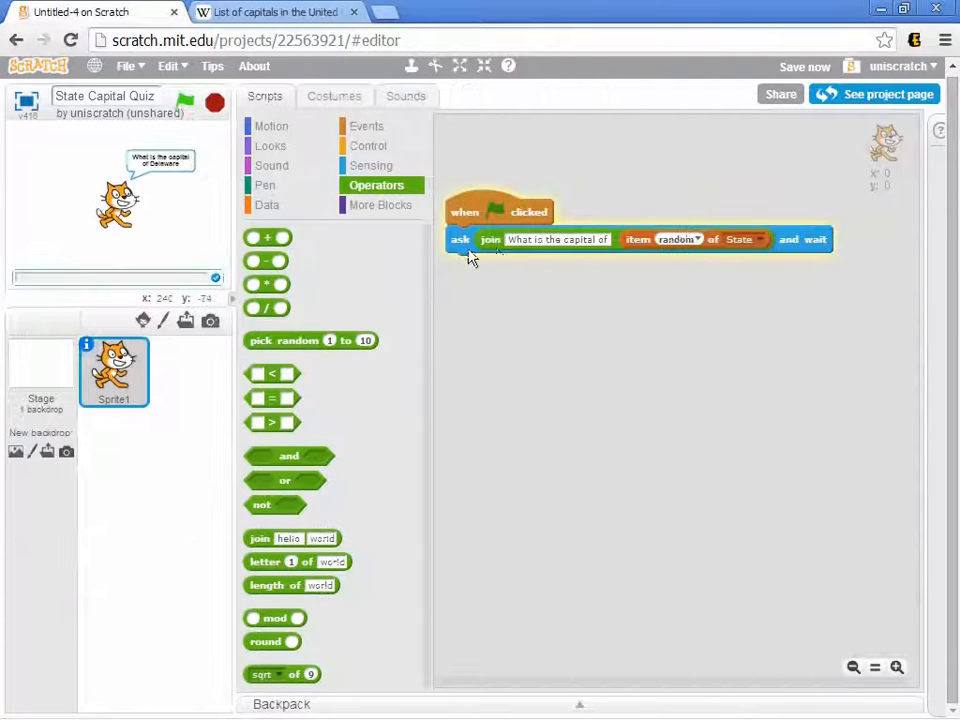
# Detach the ask block, create variable slotnum, and start the script with set slotnum to 0.
pyautogui.moveTo(460, 239); pyautogui.dragTo(460, 356)
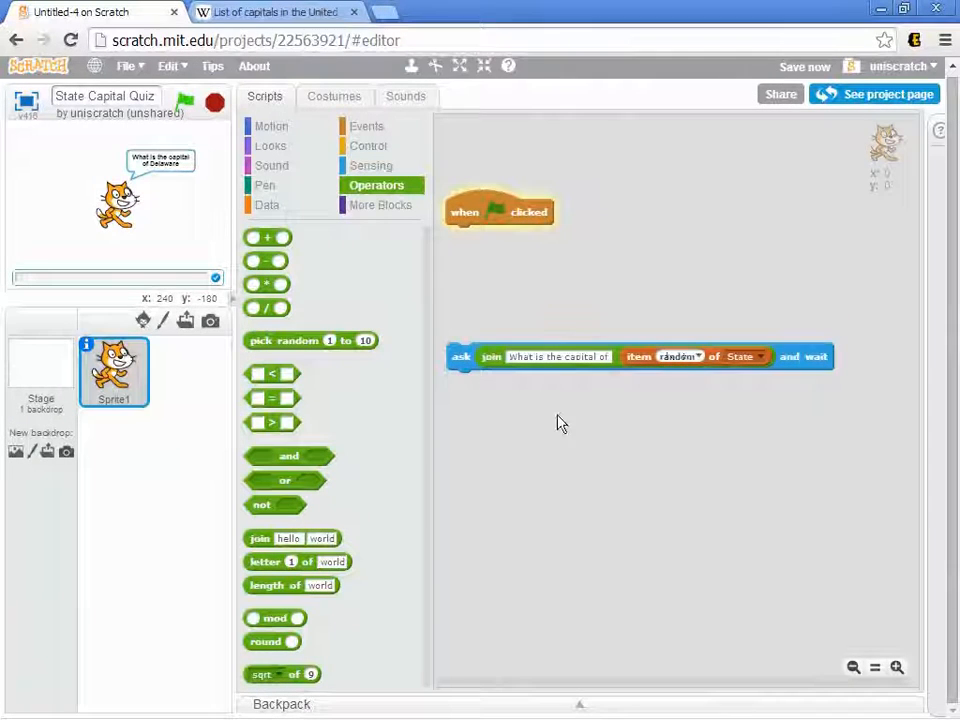
pyautogui.click(267, 204)
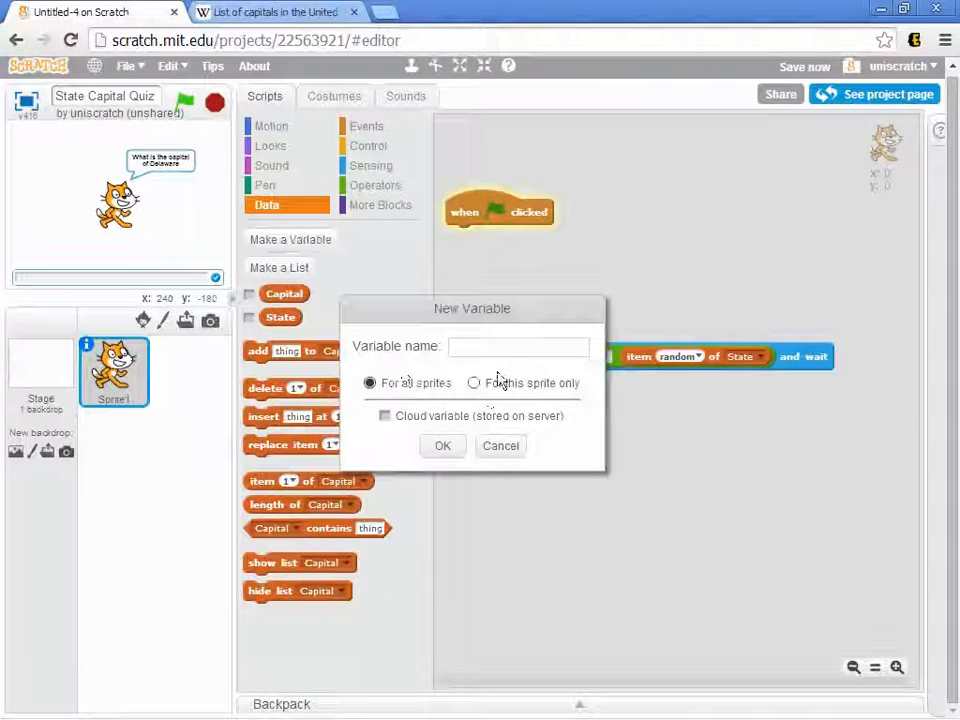
pyautogui.write('slotnu')
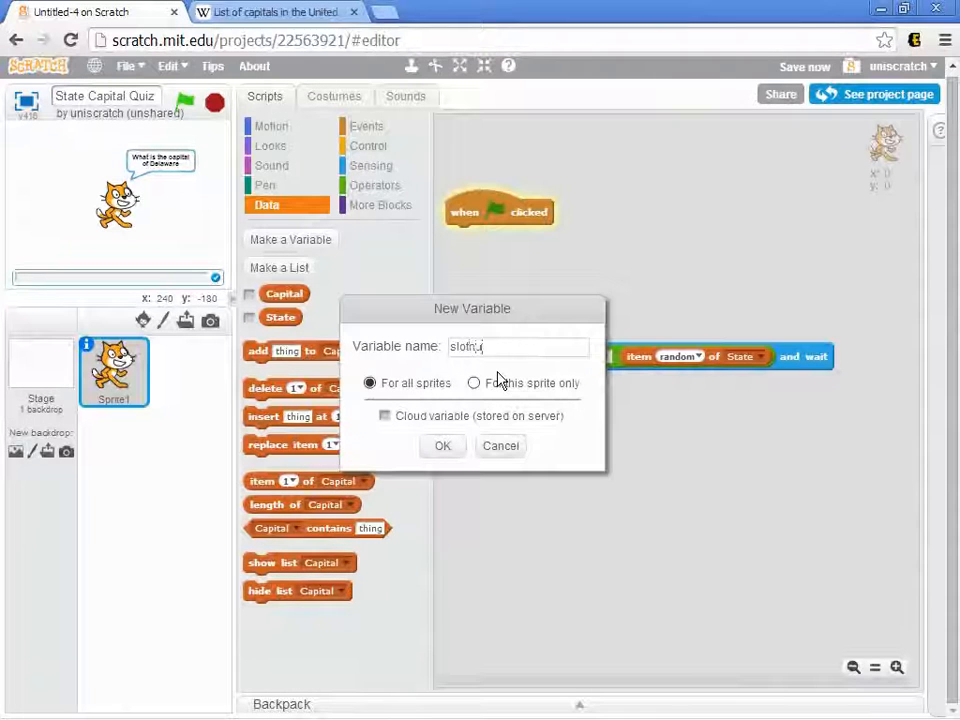
pyautogui.click(442, 446)
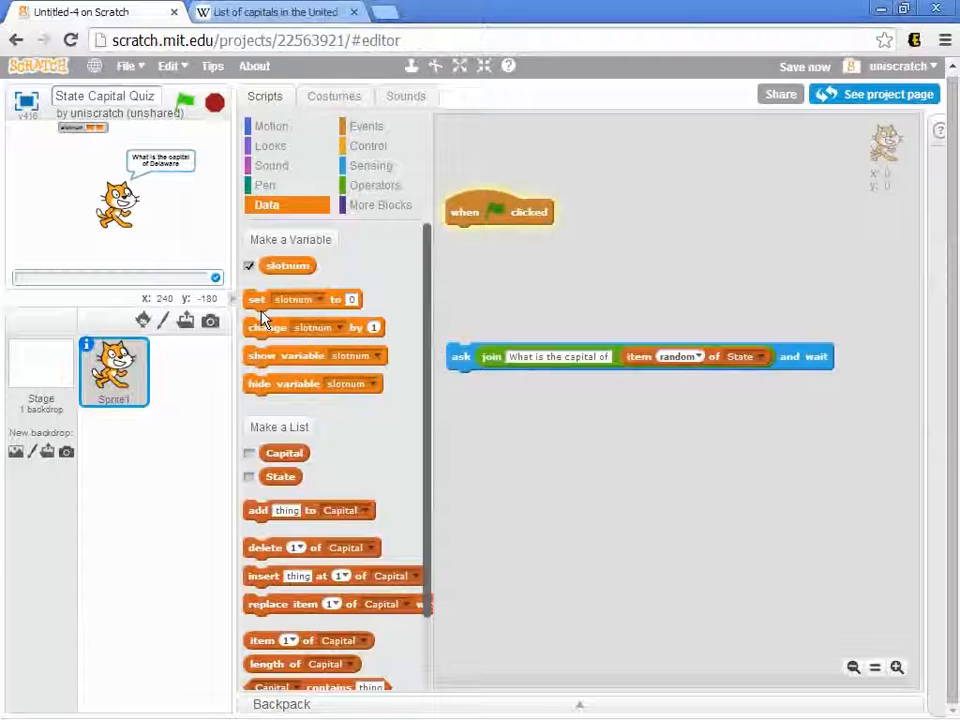
pyautogui.moveTo(256, 299); pyautogui.dragTo(505, 235)
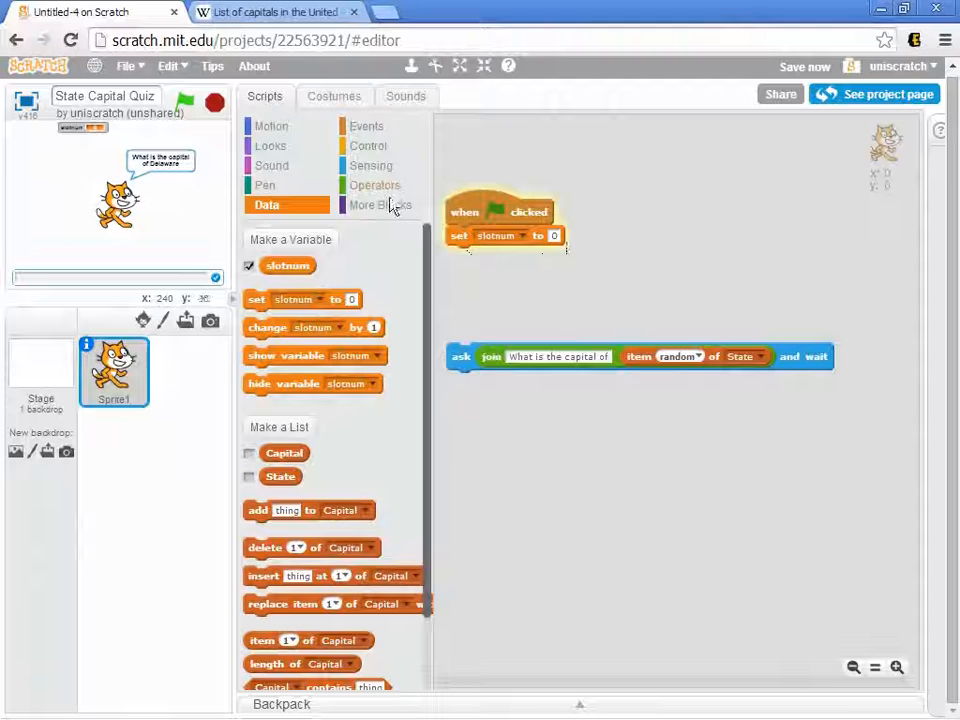
# Set slotnum to pick random up to the length of State, reattaching the question.
pyautogui.click(375, 185)
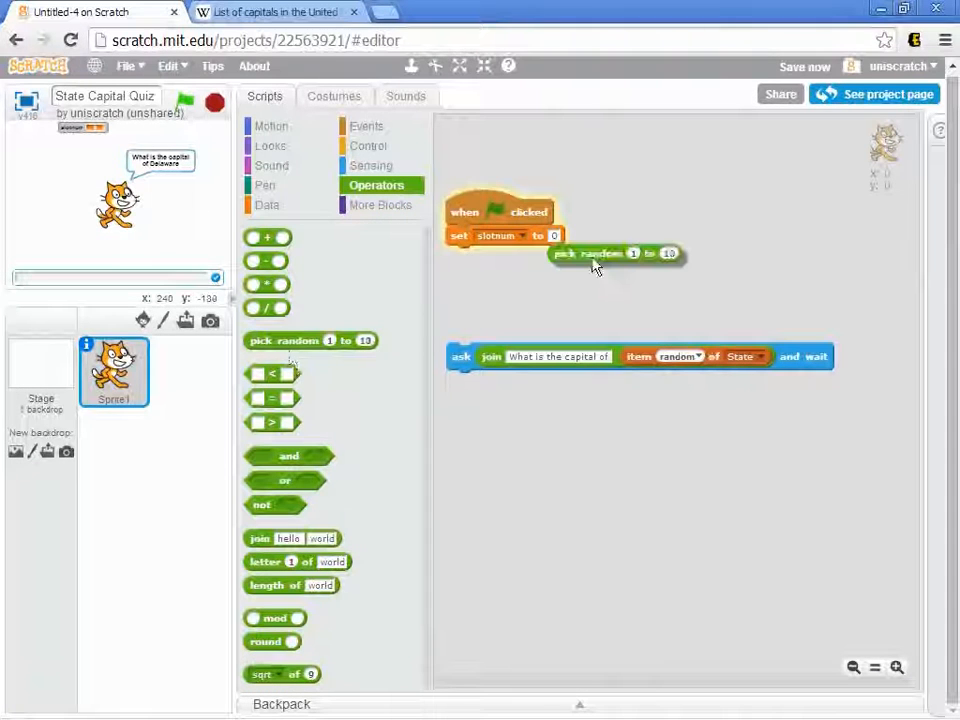
pyautogui.moveTo(595, 253); pyautogui.dragTo(618, 237)
pyautogui.write('50')
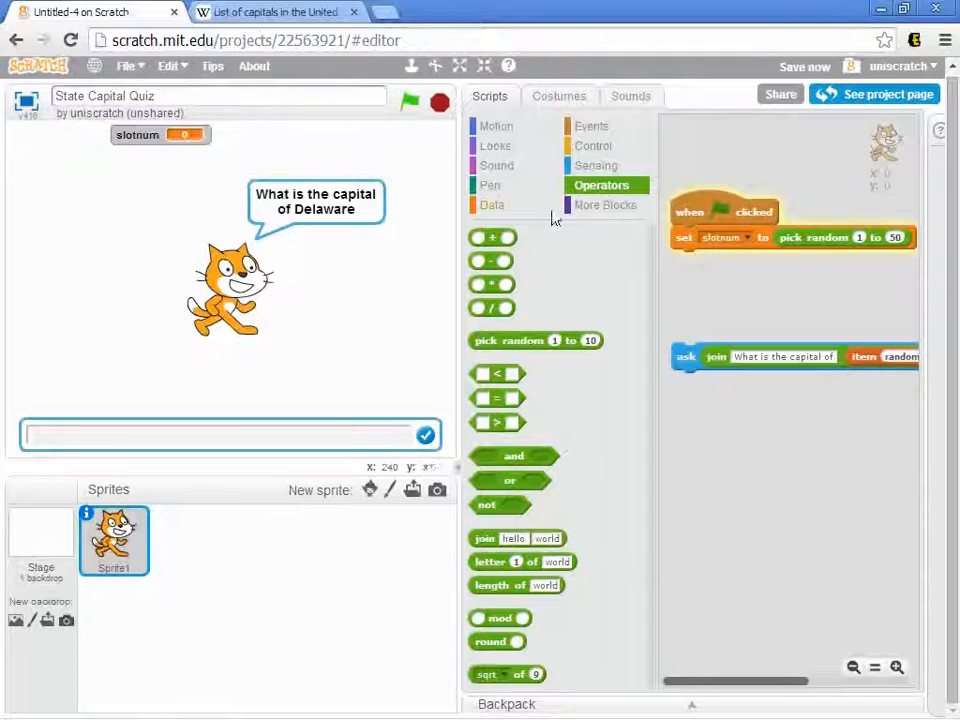
pyautogui.click(491, 204)
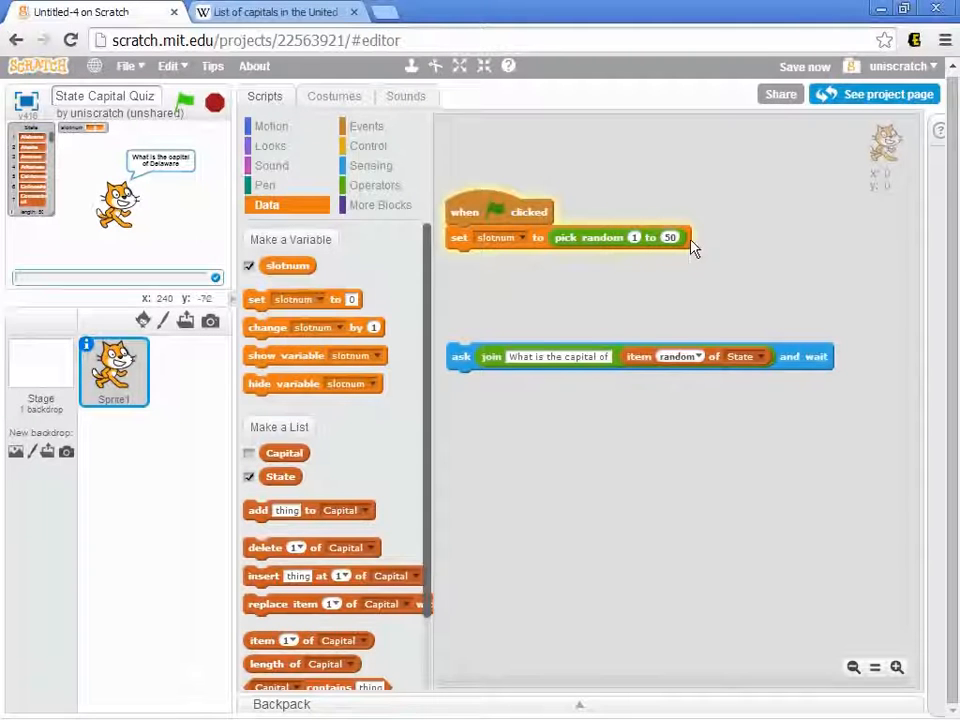
pyautogui.moveTo(660, 280)
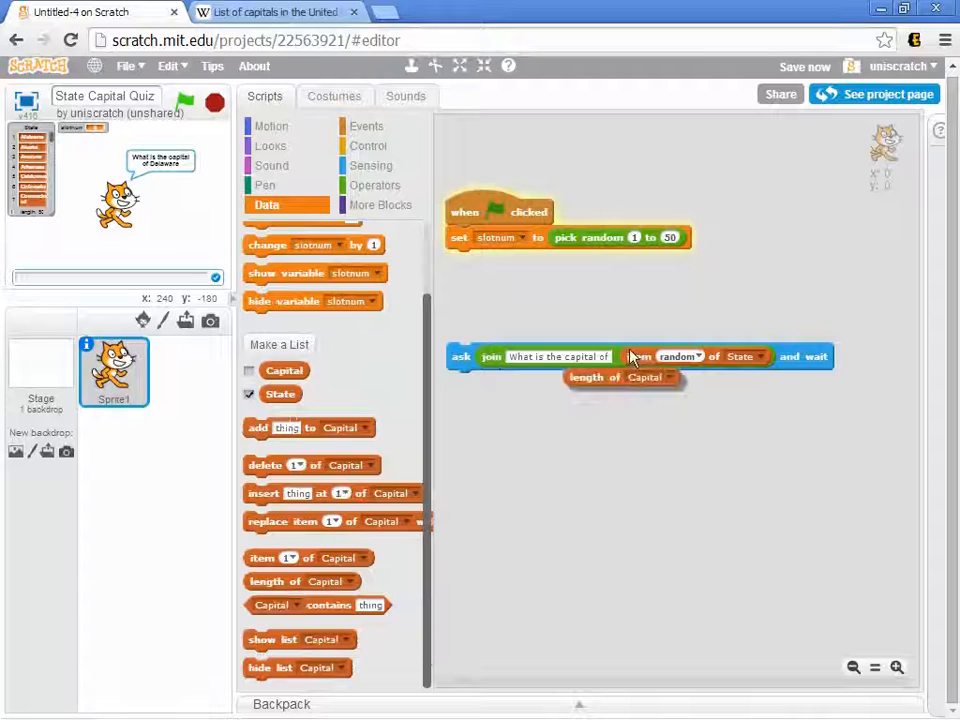
pyautogui.moveTo(620, 377); pyautogui.dragTo(695, 281)
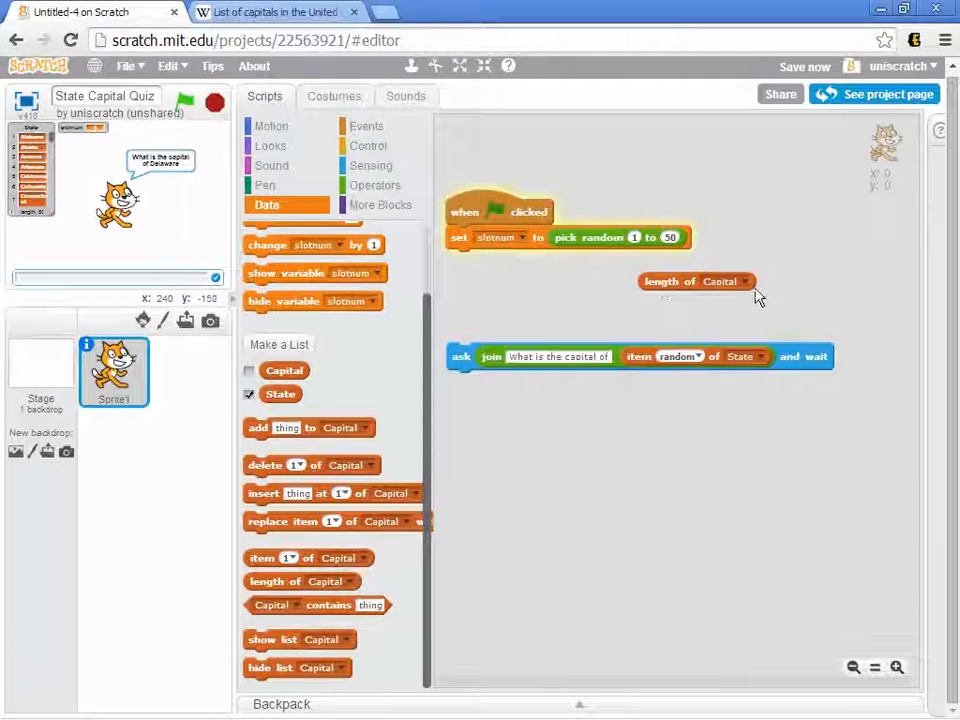
pyautogui.click(720, 281)
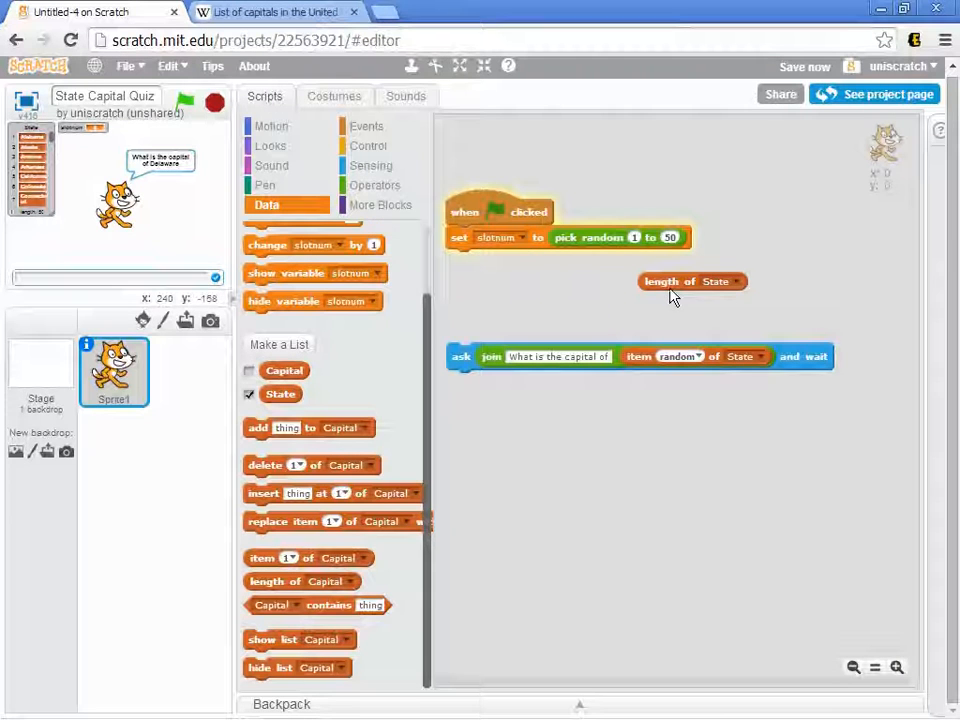
pyautogui.moveTo(690, 281); pyautogui.dragTo(700, 239)
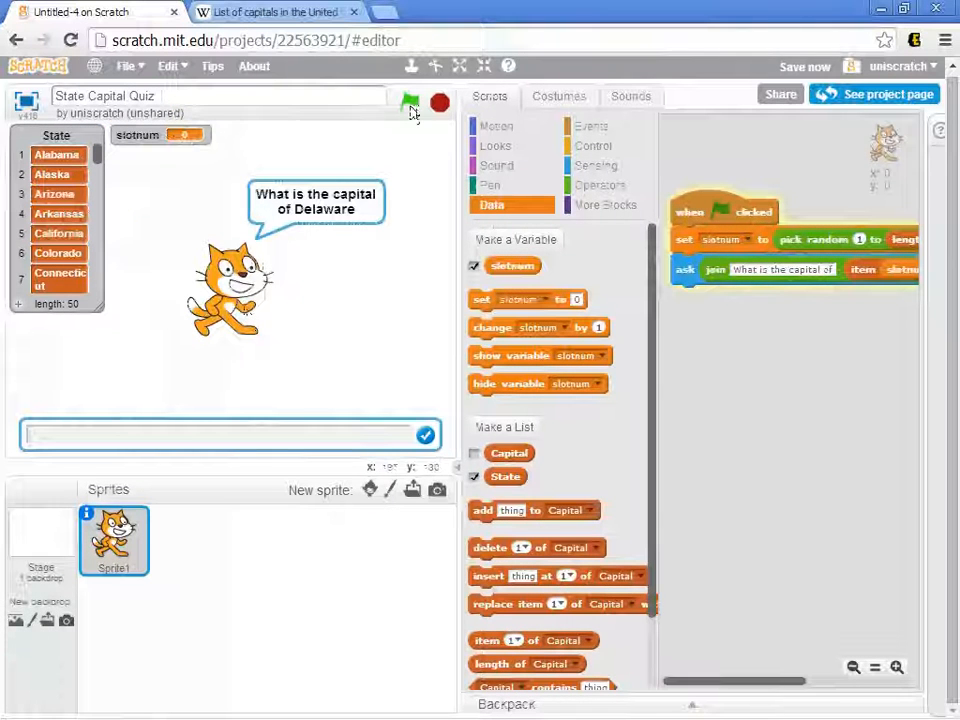
# Test the quiz twice (Iowa asked), then hide the slotnum and State stage readouts.
pyautogui.click(409, 103)
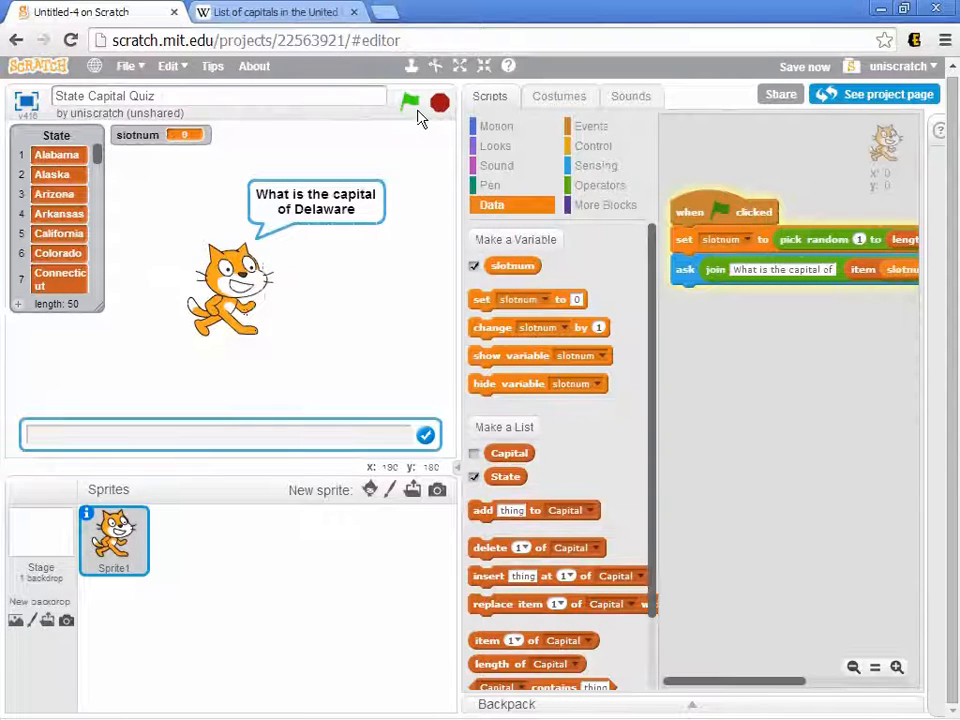
pyautogui.click(409, 103)
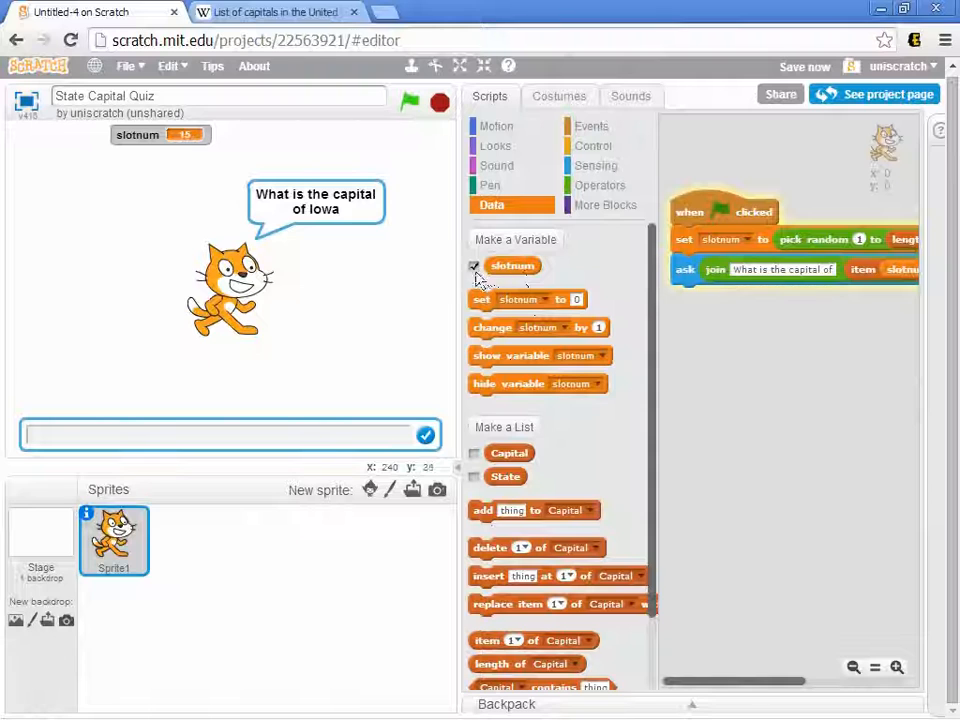
pyautogui.click(474, 265)
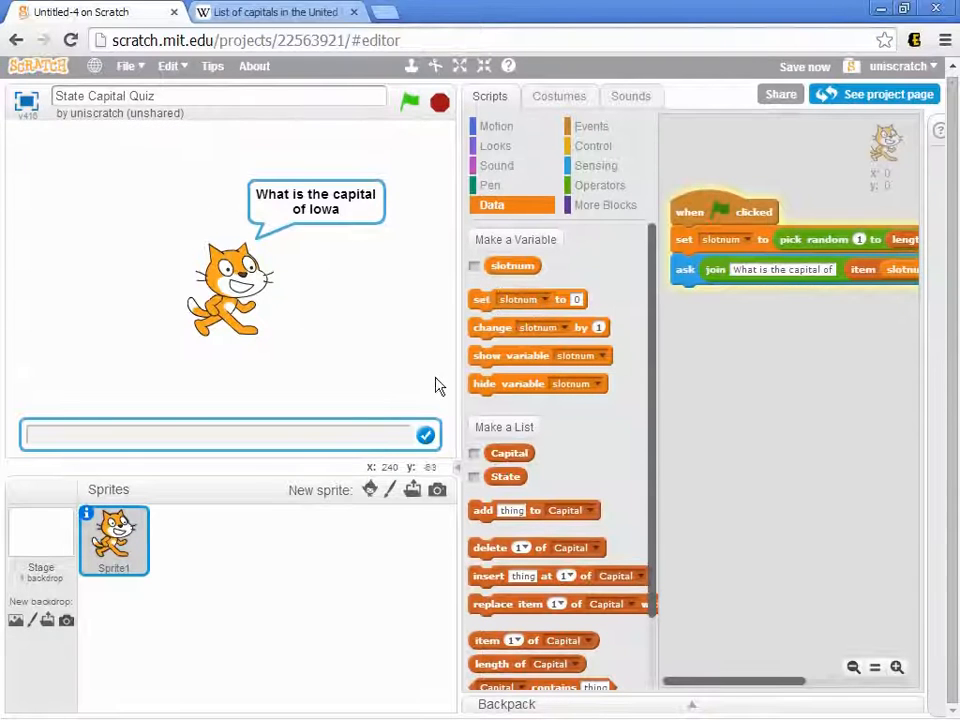
pyautogui.click(230, 434)
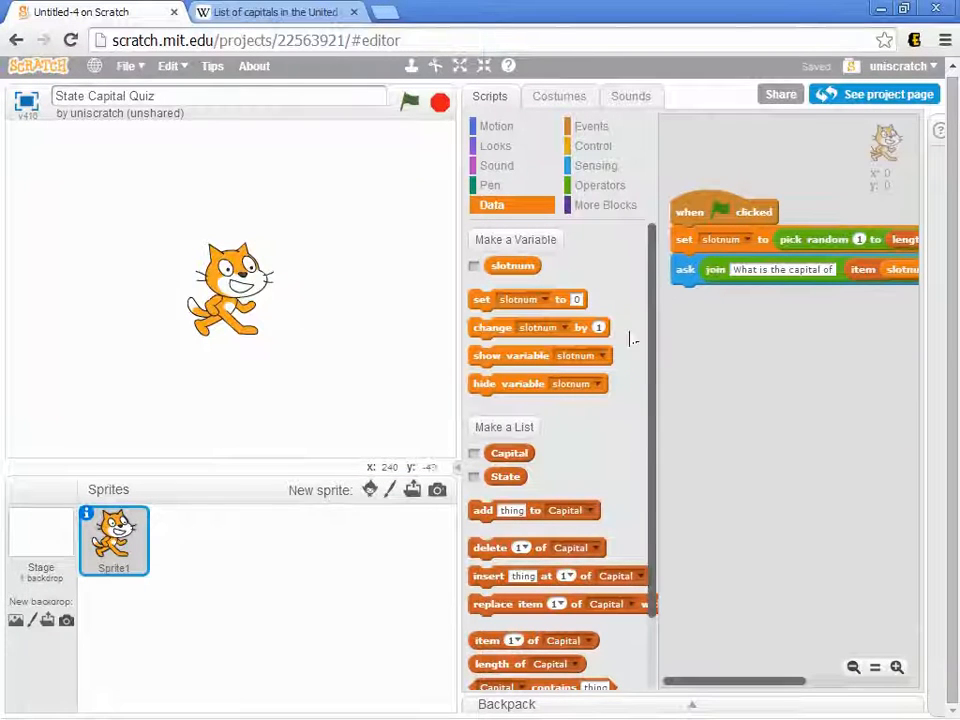
# Add an if-else under the question testing answer = item slotnum of Capital.
pyautogui.click(593, 145)
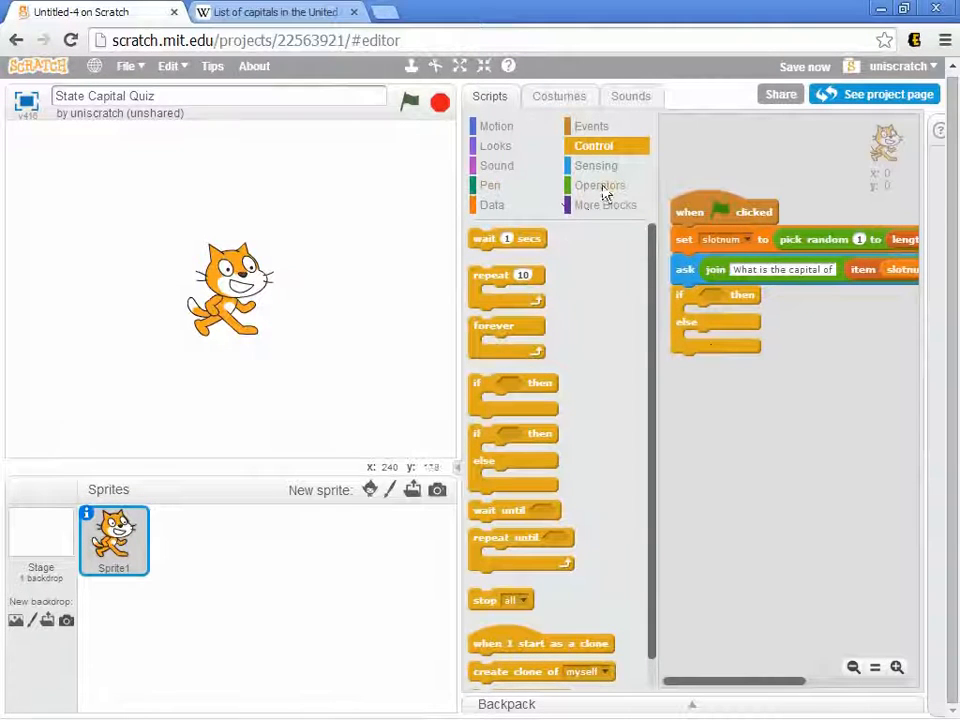
pyautogui.click(596, 165)
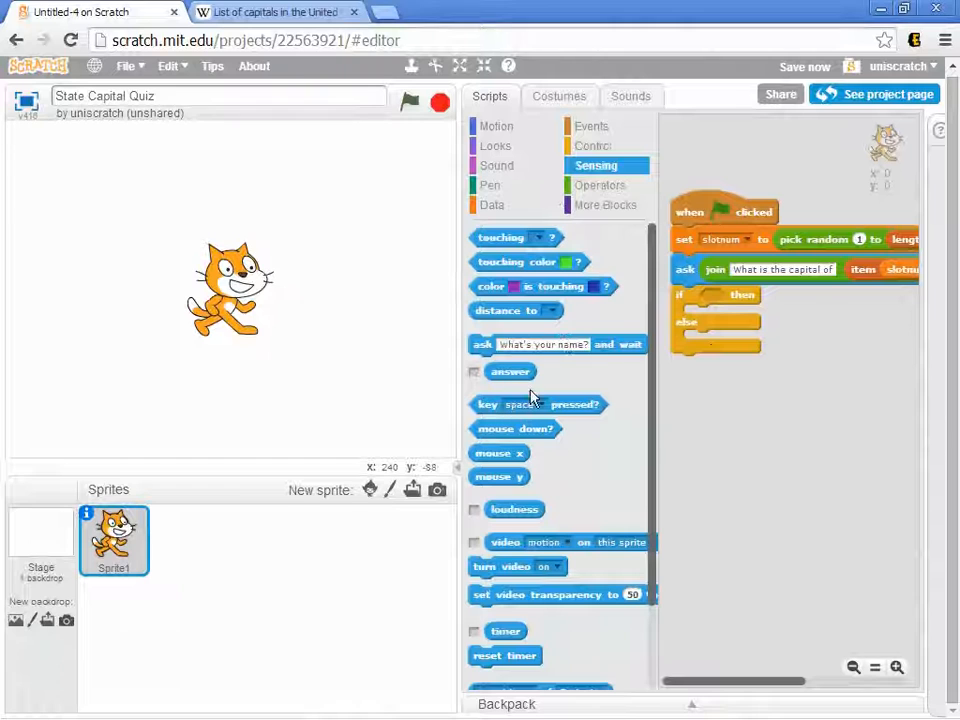
pyautogui.click(600, 185)
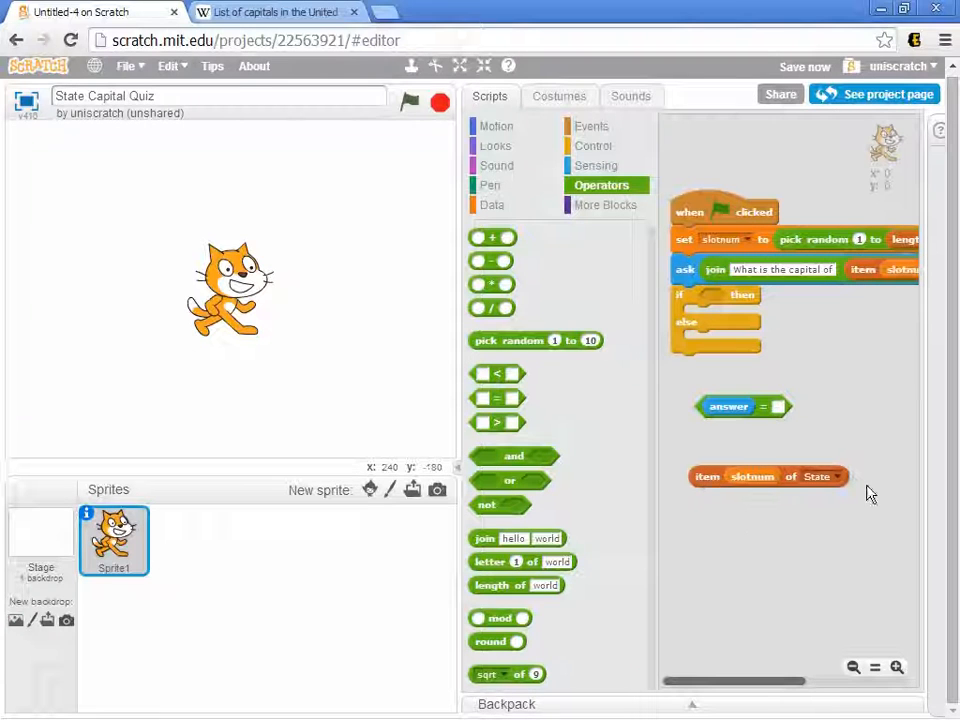
pyautogui.moveTo(835, 502)
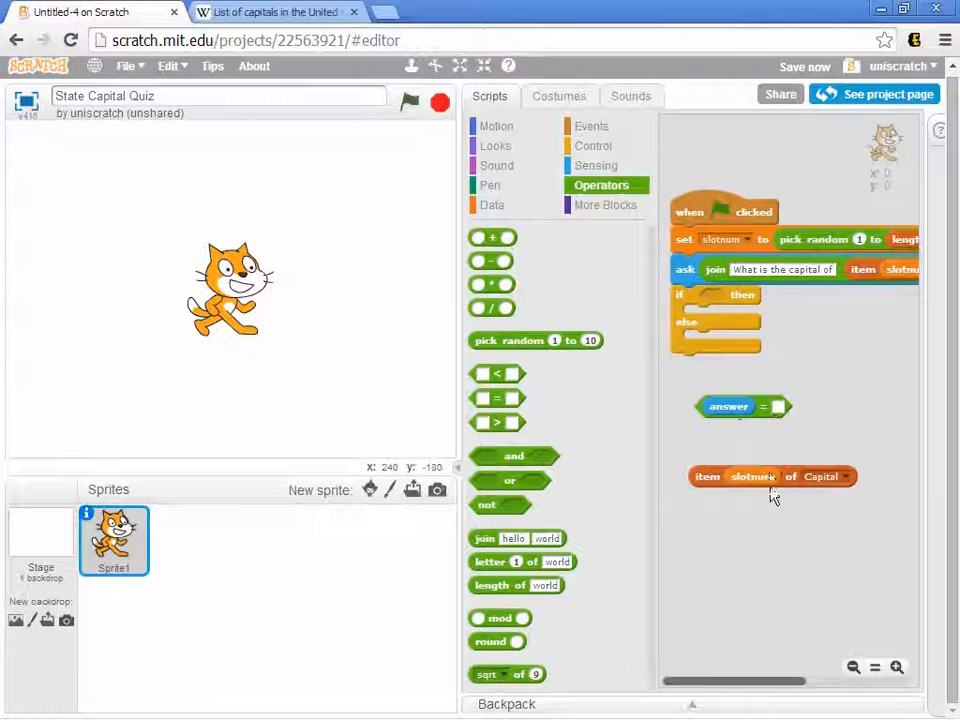
pyautogui.moveTo(755, 476); pyautogui.dragTo(790, 408)
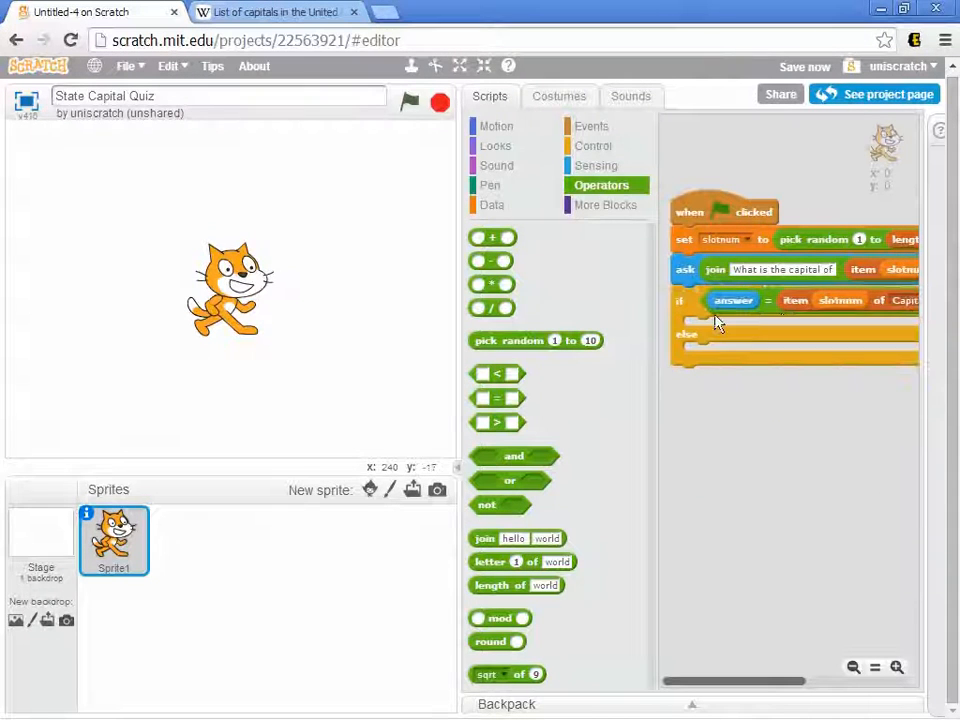
pyautogui.click(495, 145)
pyautogui.write('Great Job')
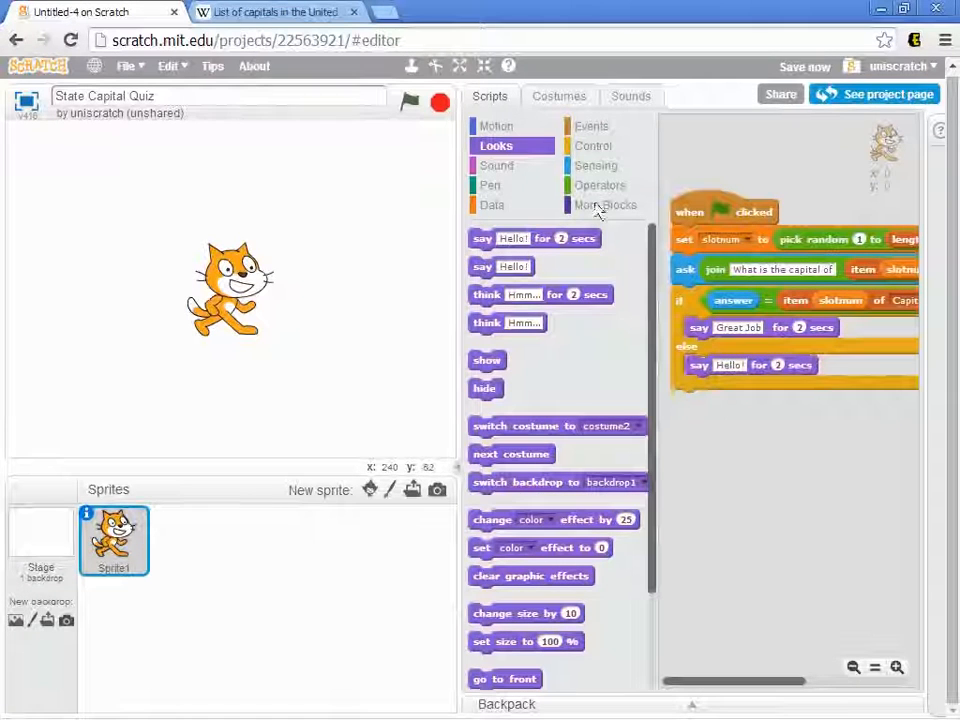
# Make the else say block join 'Sorry. The correct answer is' with item slotnum of Capital.
pyautogui.click(596, 165)
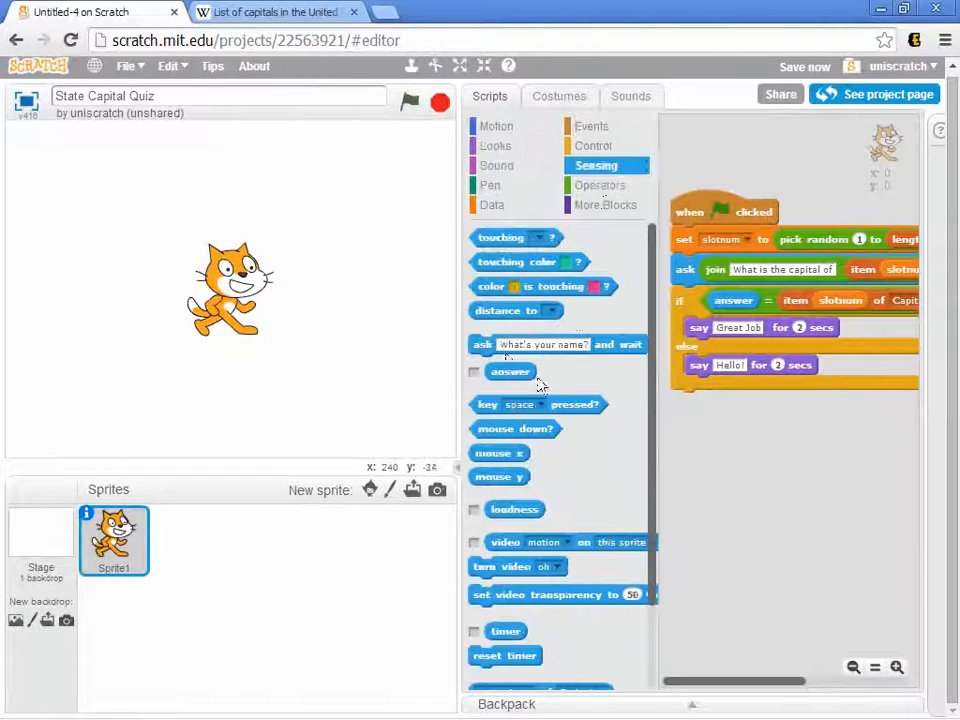
pyautogui.click(600, 185)
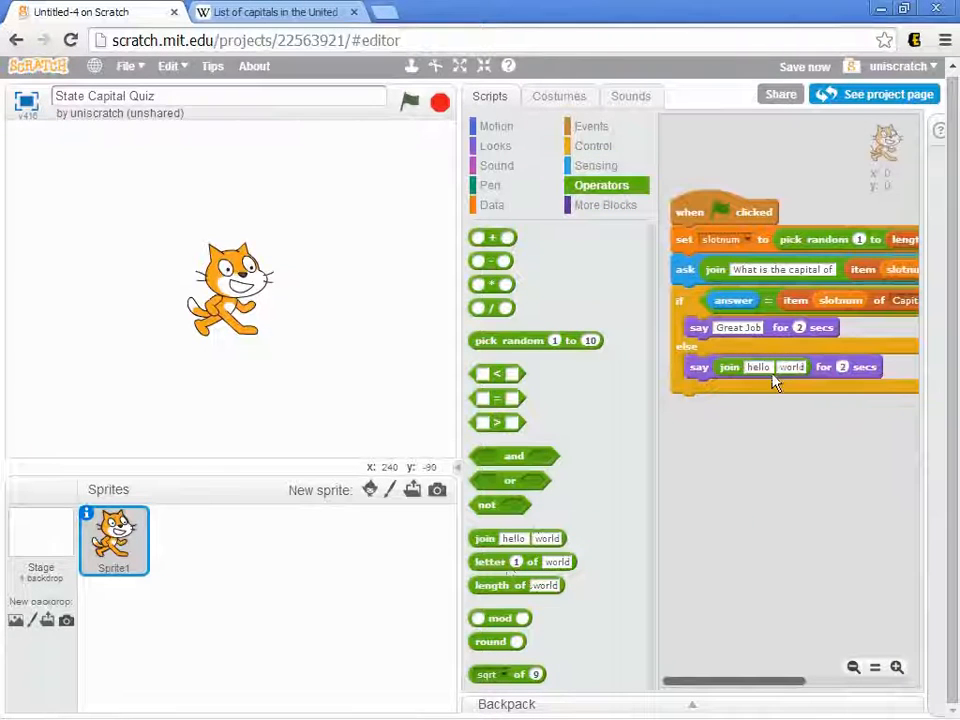
pyautogui.write('Sorry')
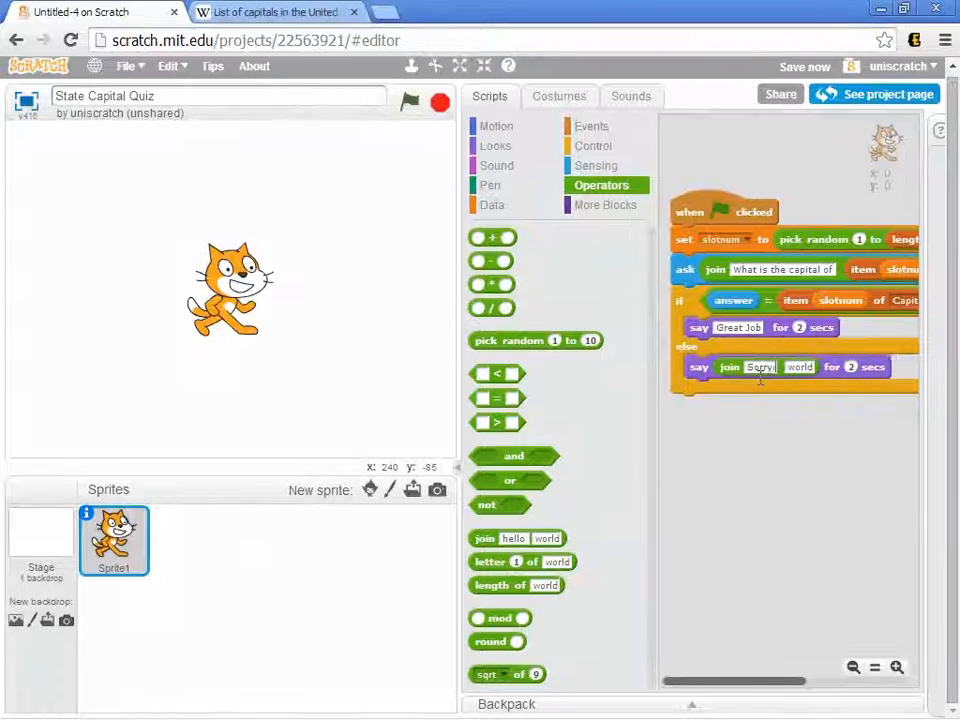
pyautogui.write('The correct answer is')
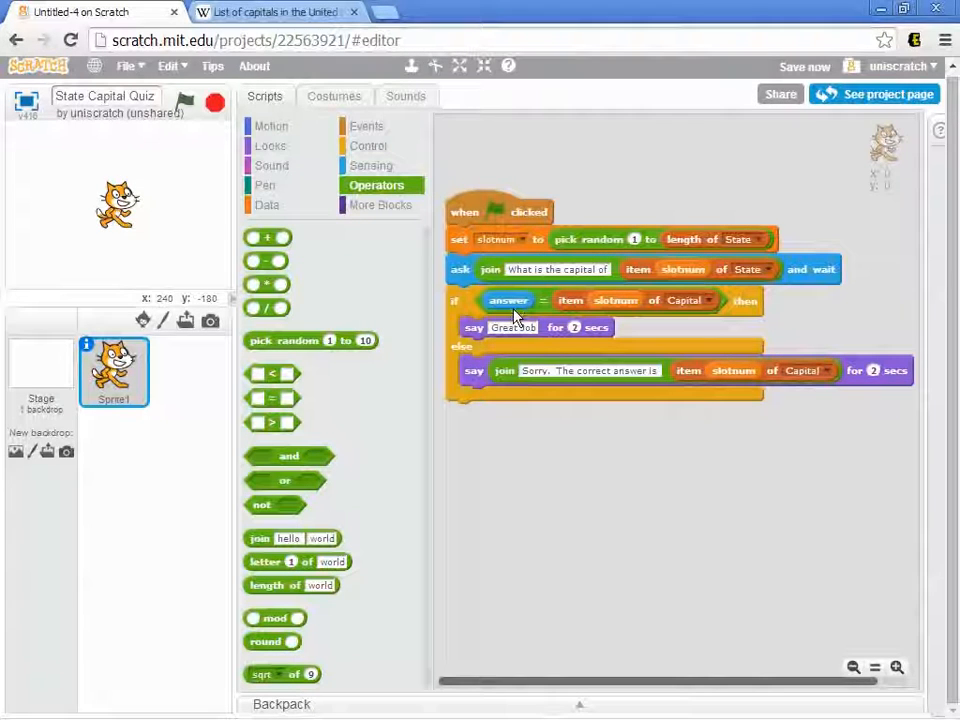
pyautogui.moveTo(647, 393)
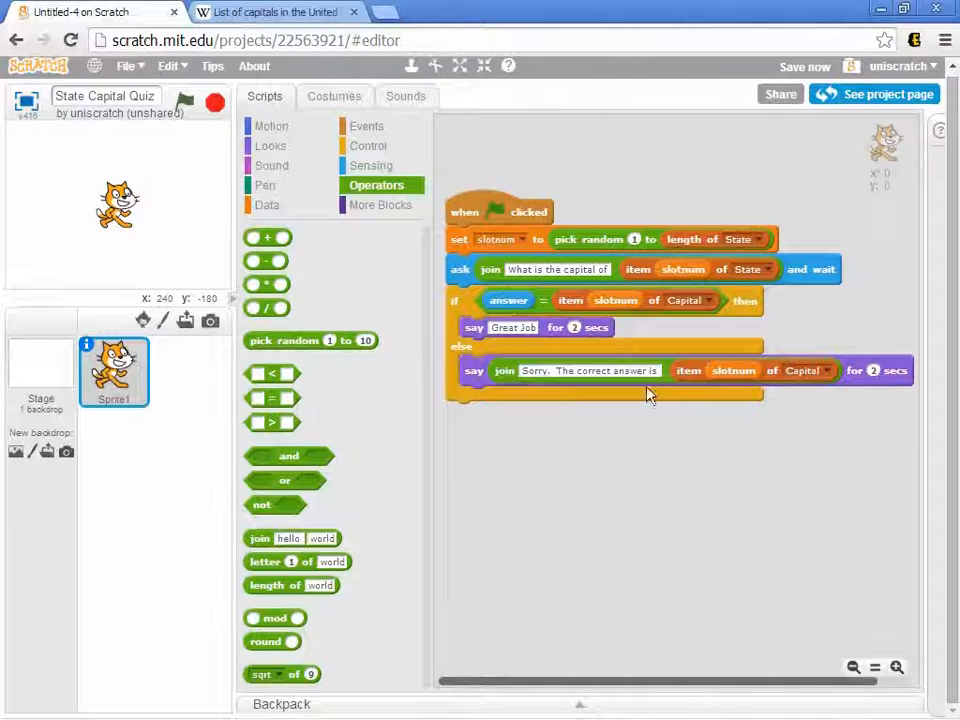
pyautogui.moveTo(815, 413)
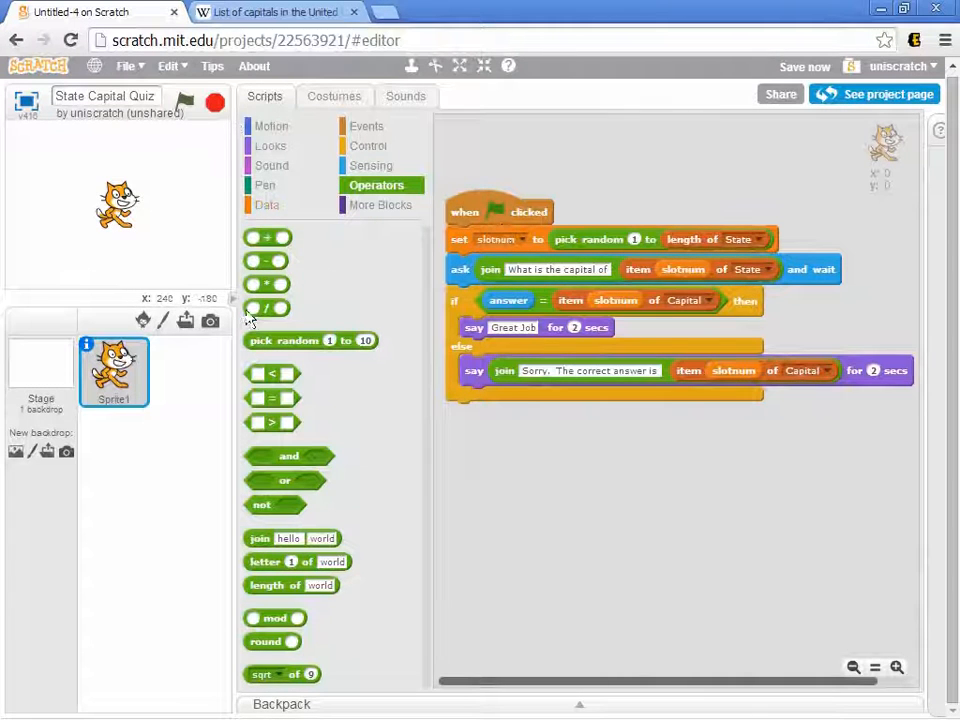
# Run the quiz, answer 'Santa Fe' for New Mexico, then detach the green-flag hat block.
pyautogui.click(127, 66)
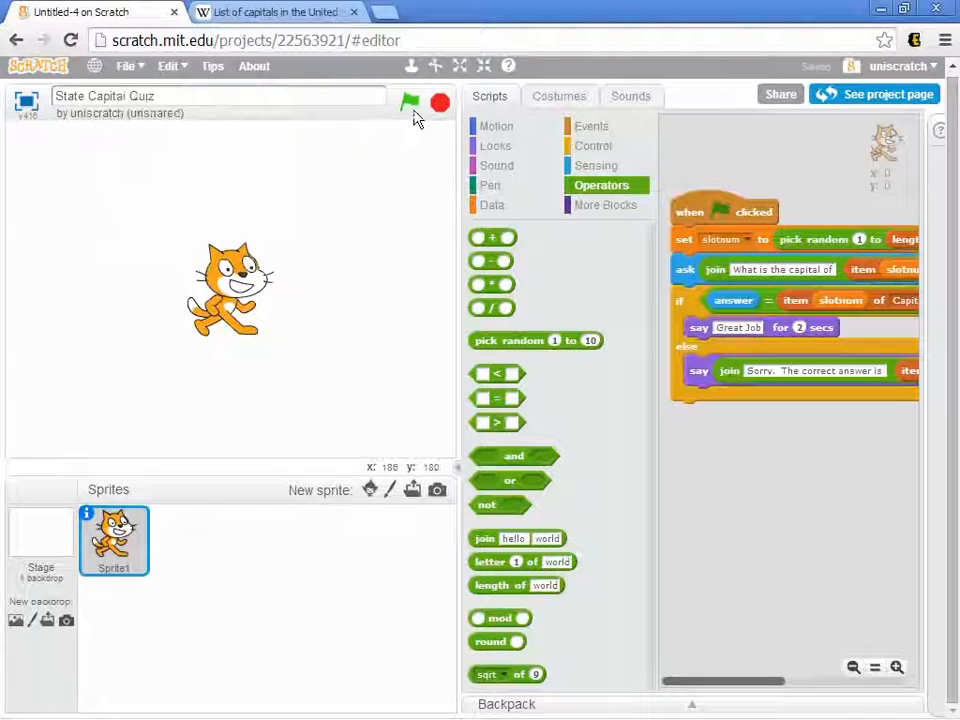
pyautogui.click(409, 102)
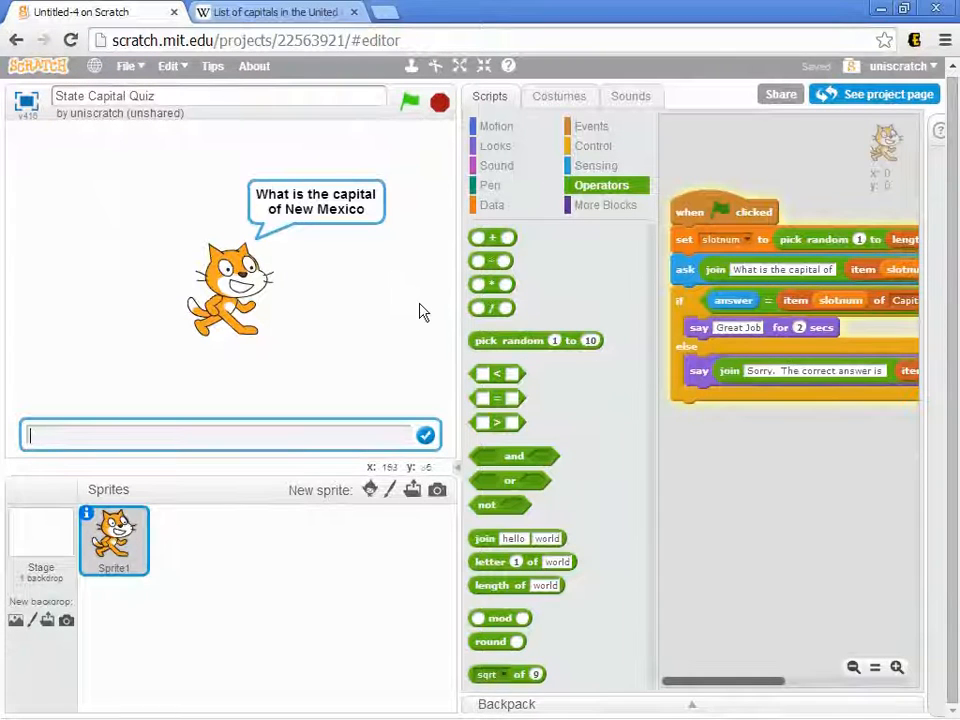
pyautogui.write('Santa')
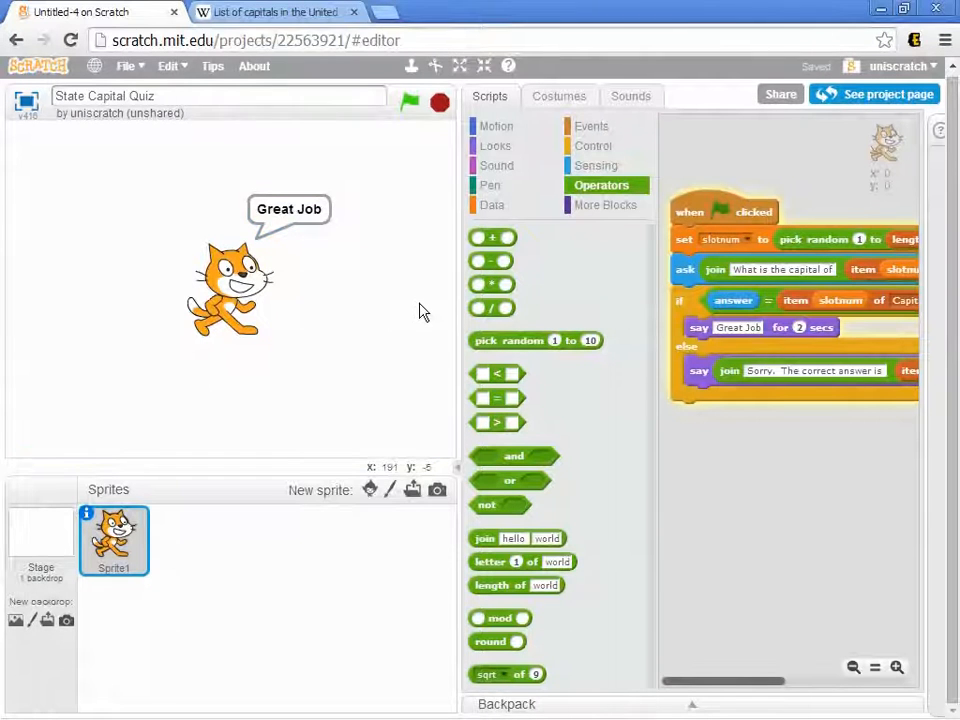
pyautogui.click(409, 102)
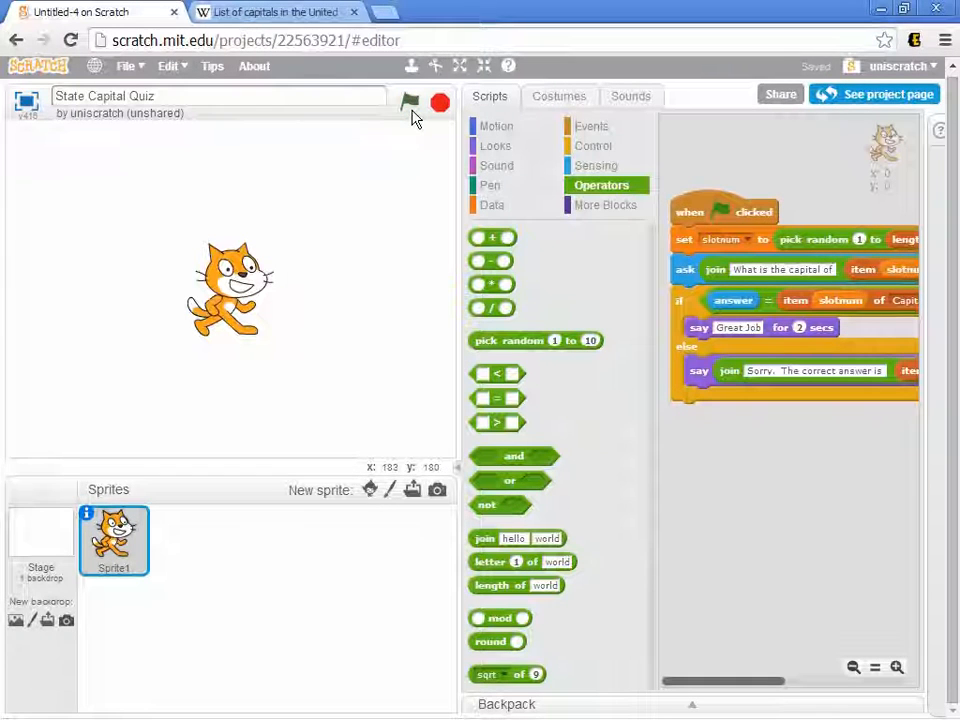
pyautogui.click(409, 103)
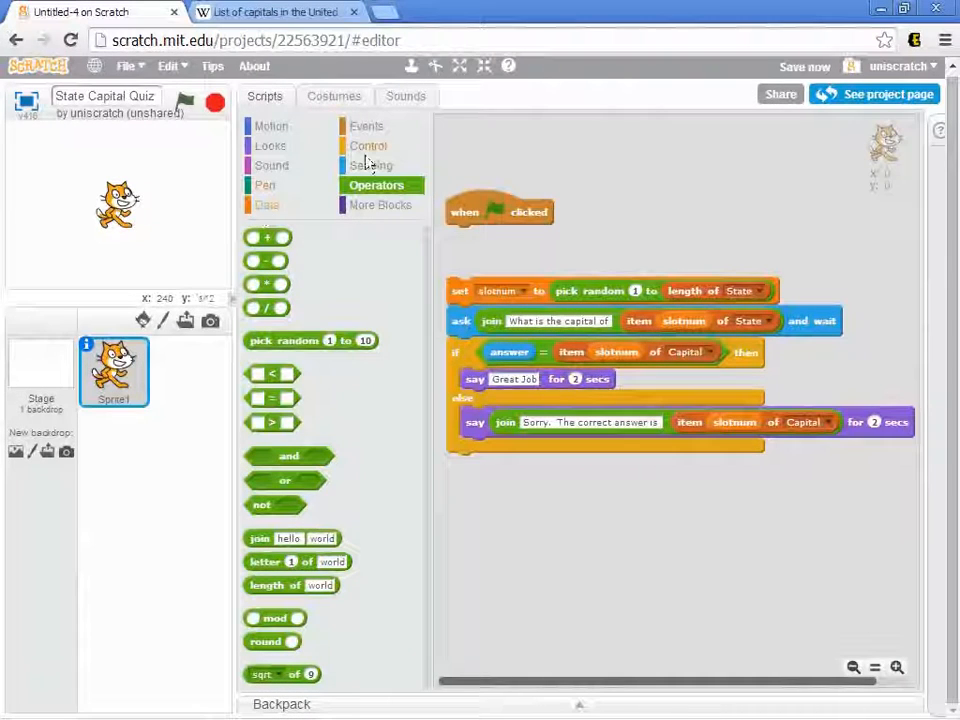
# Loop the questions with repeat 10 and create a 'score' variable set to 0, rising by 1.
pyautogui.click(368, 146)
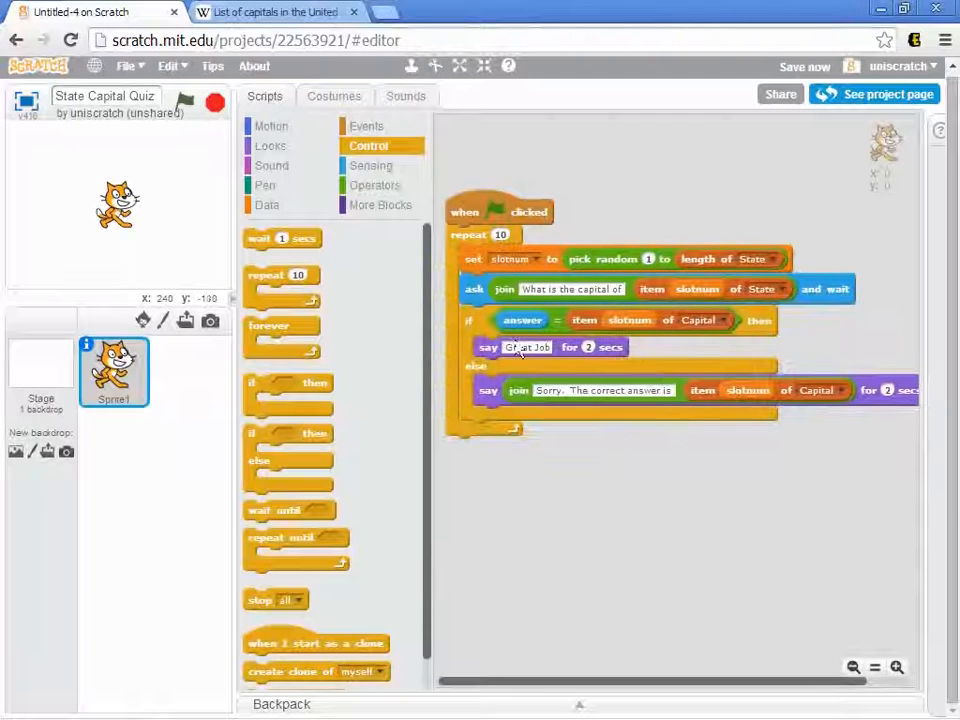
pyautogui.click(267, 205)
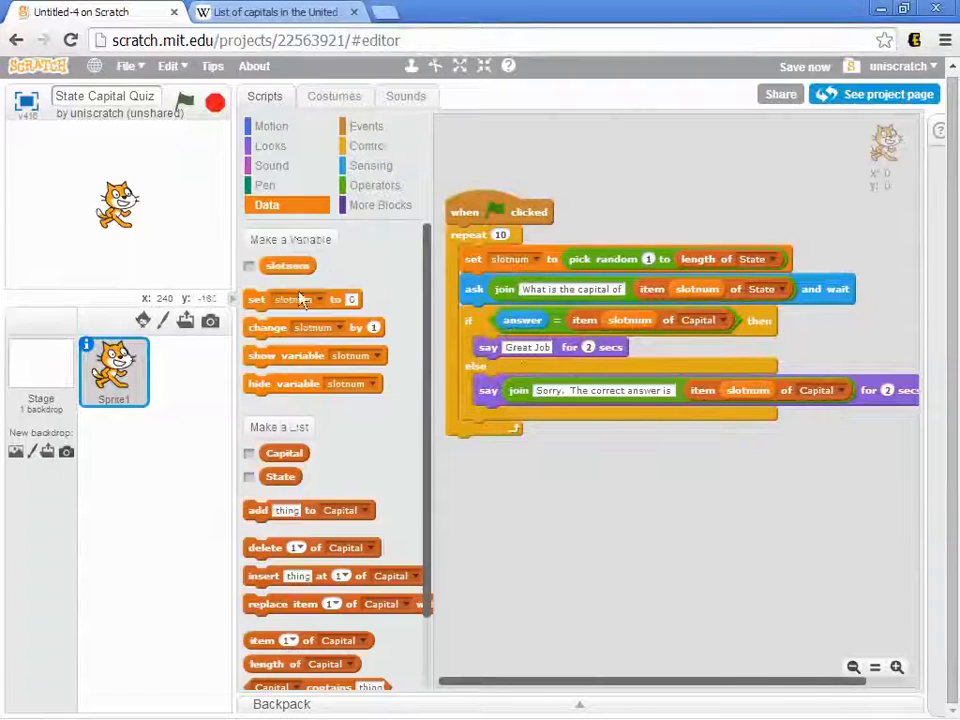
pyautogui.click(290, 238)
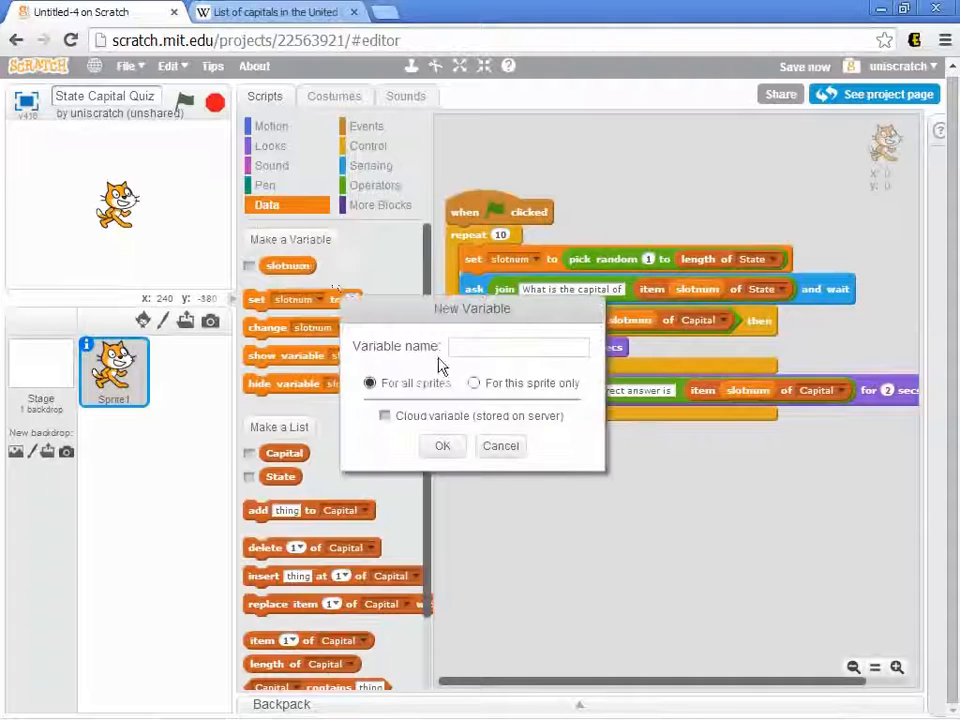
pyautogui.write('score')
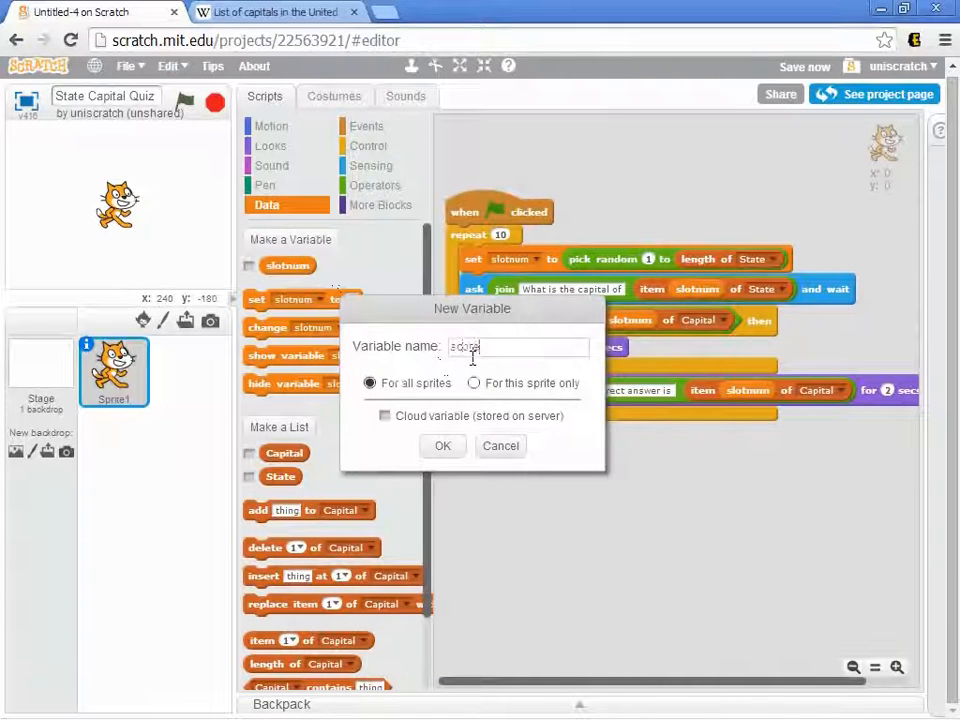
pyautogui.click(442, 446)
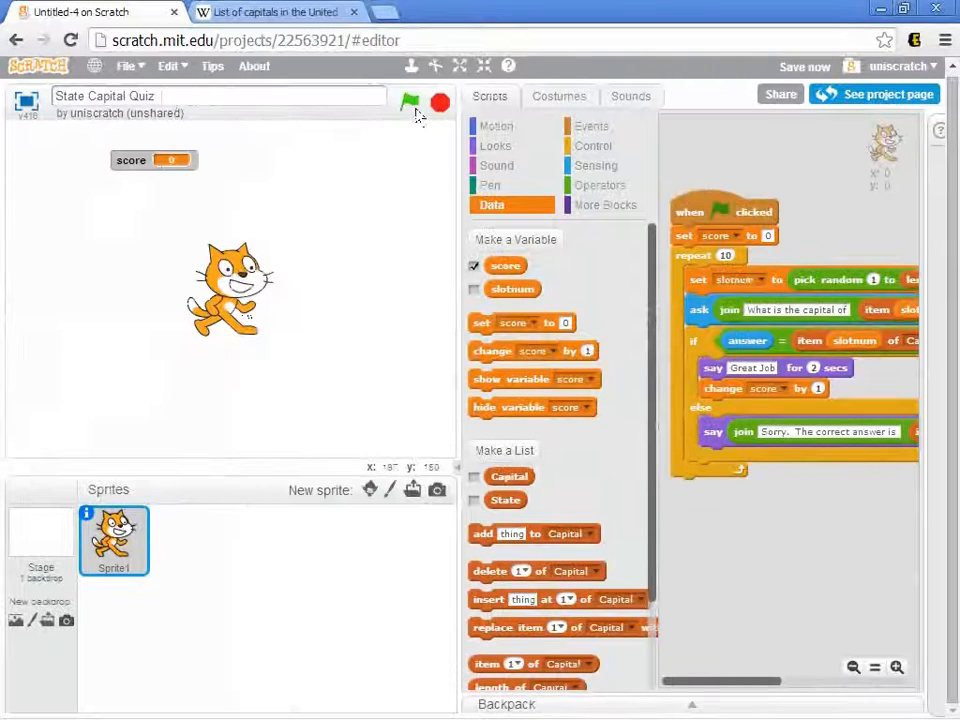
# Run the quiz, answering Georgia and Massachusetts ('Boston') until score reads 1 and Texas is asked.
pyautogui.click(409, 101)
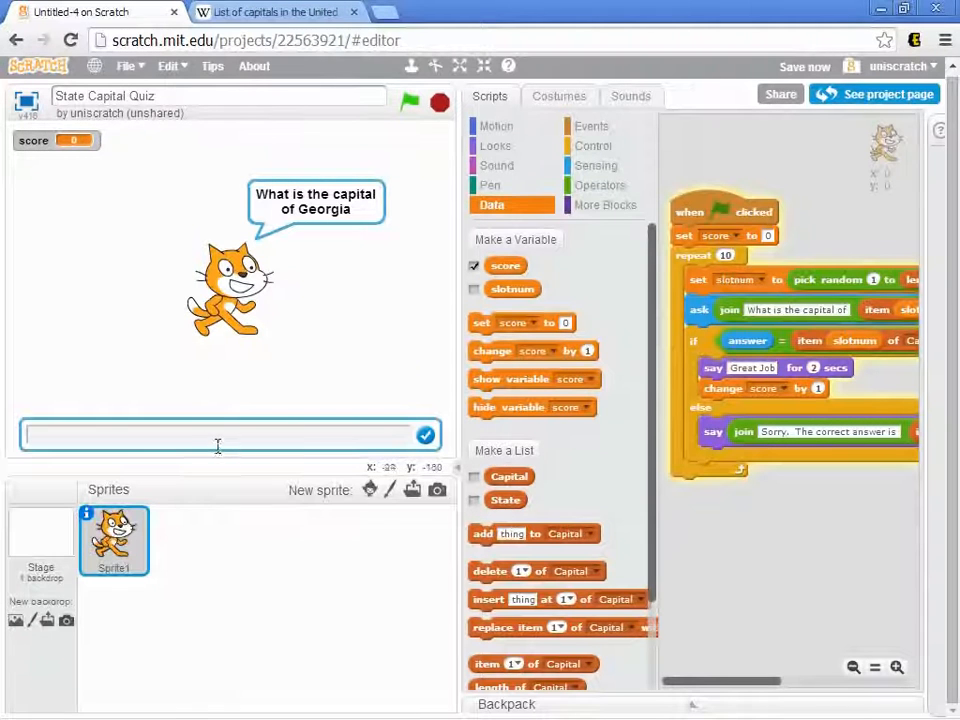
pyautogui.write('Augusl')
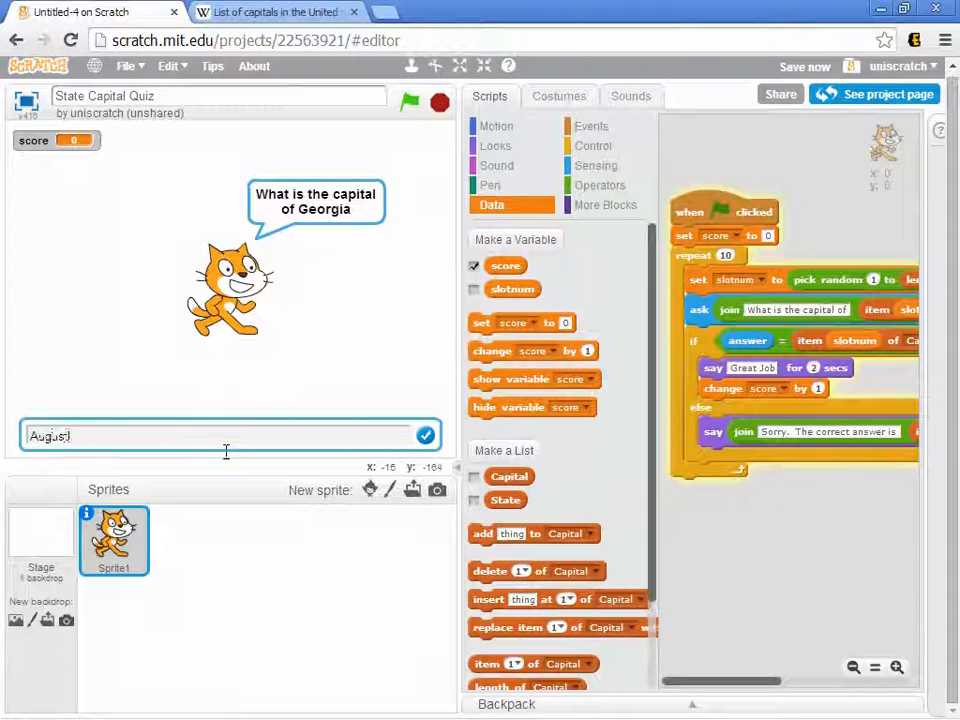
pyautogui.click(426, 435)
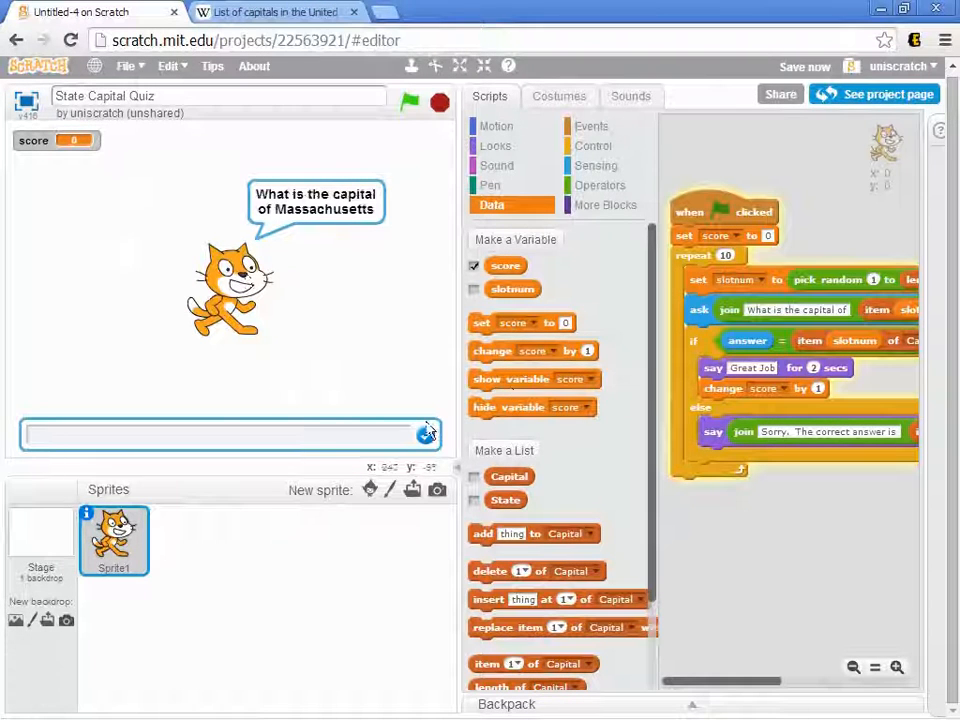
pyautogui.write('Vo')
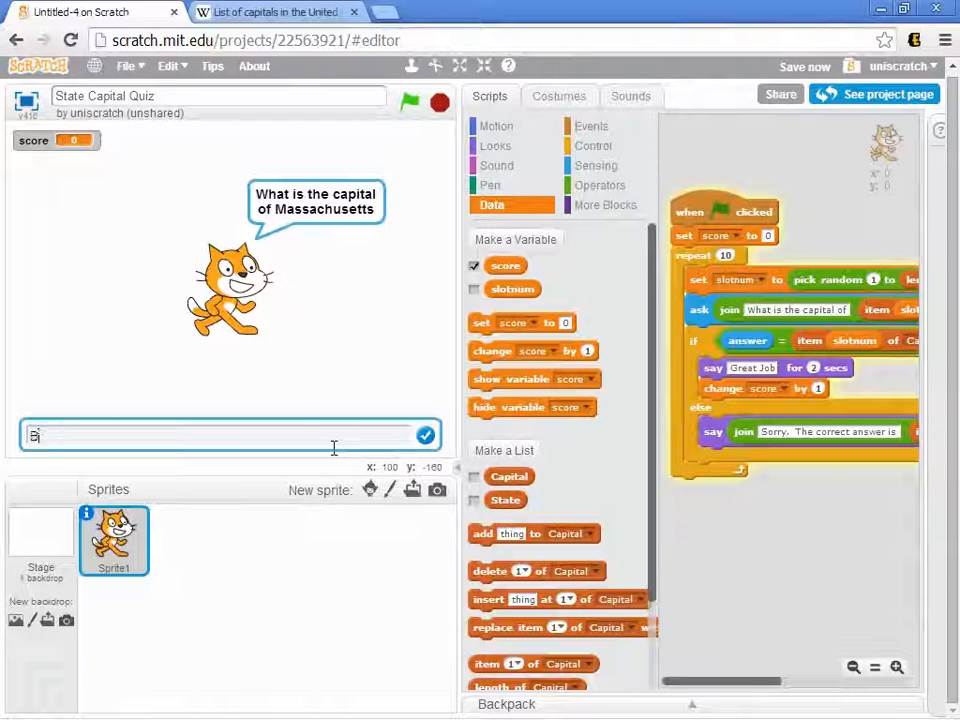
pyautogui.write('Boston')
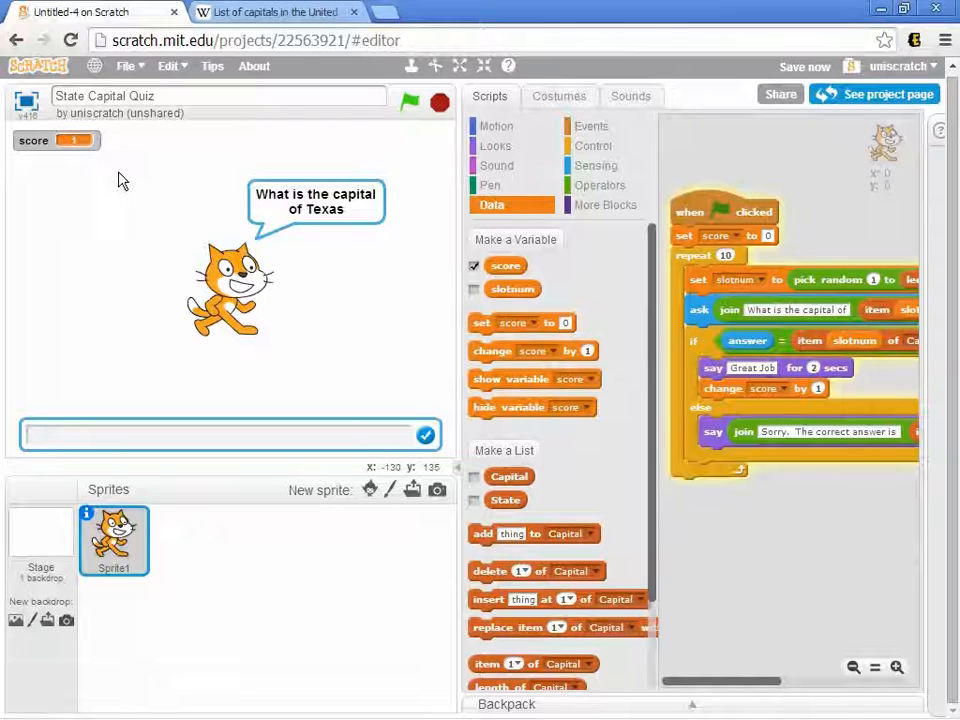
pyautogui.moveTo(550, 181)
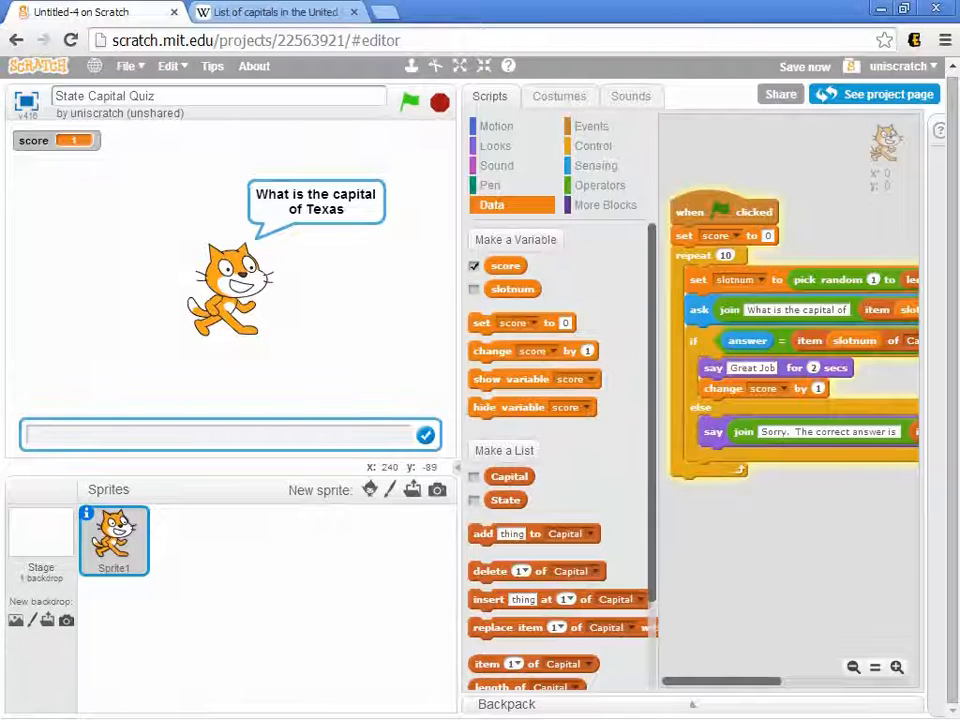
pyautogui.click(225, 434)
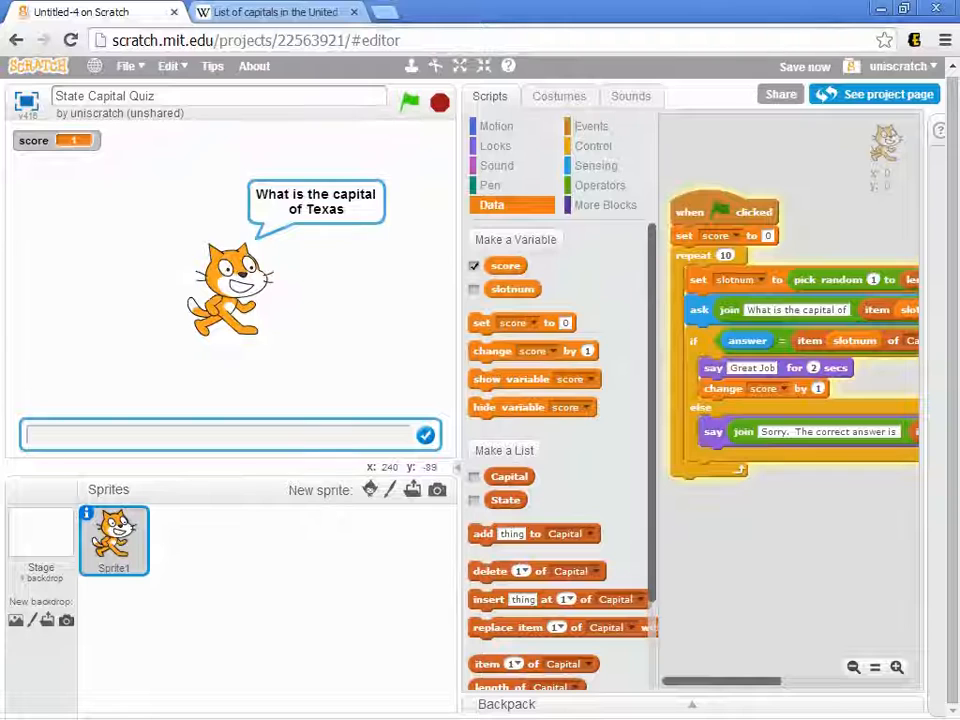
pyautogui.click(230, 434)
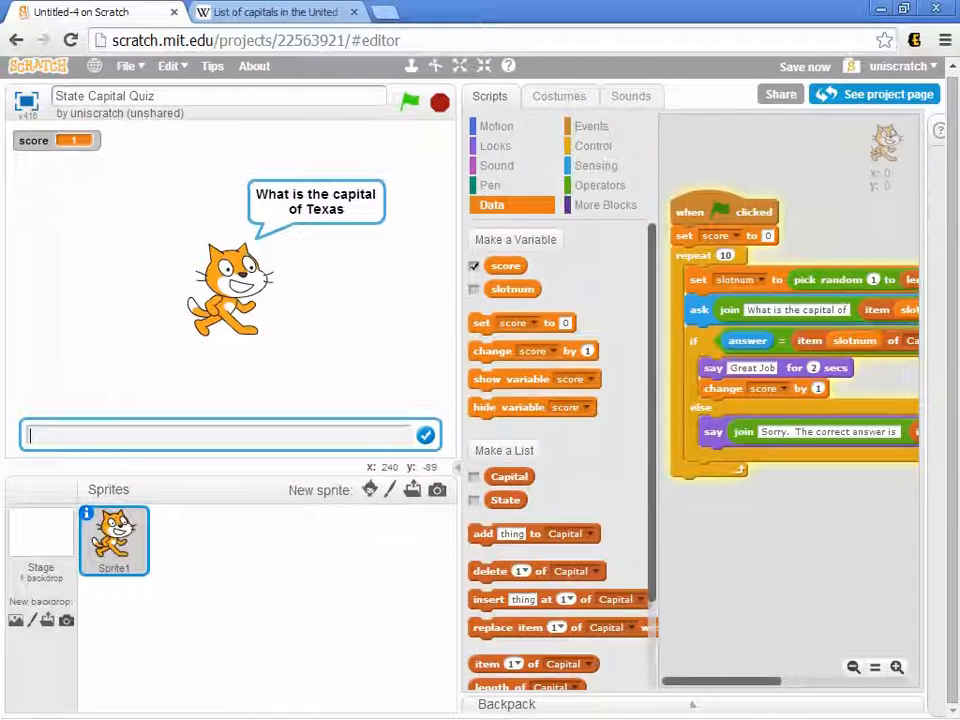